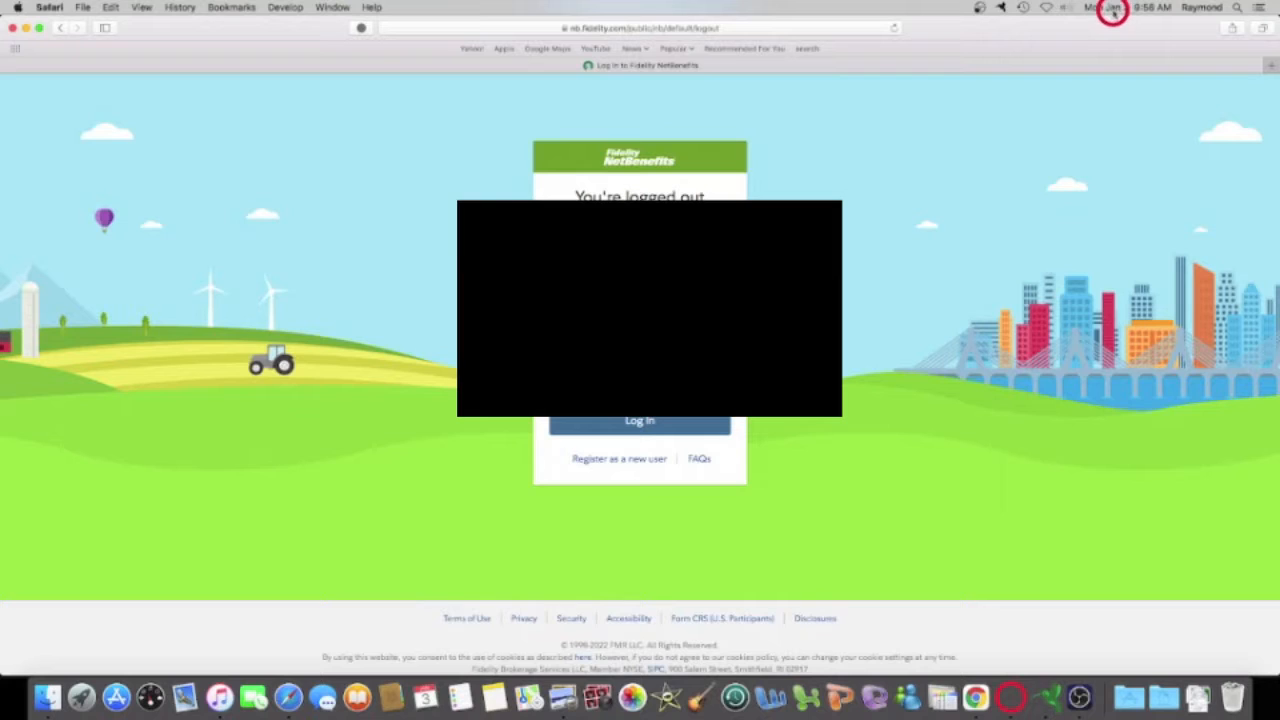
pyautogui.moveTo(927, 318)
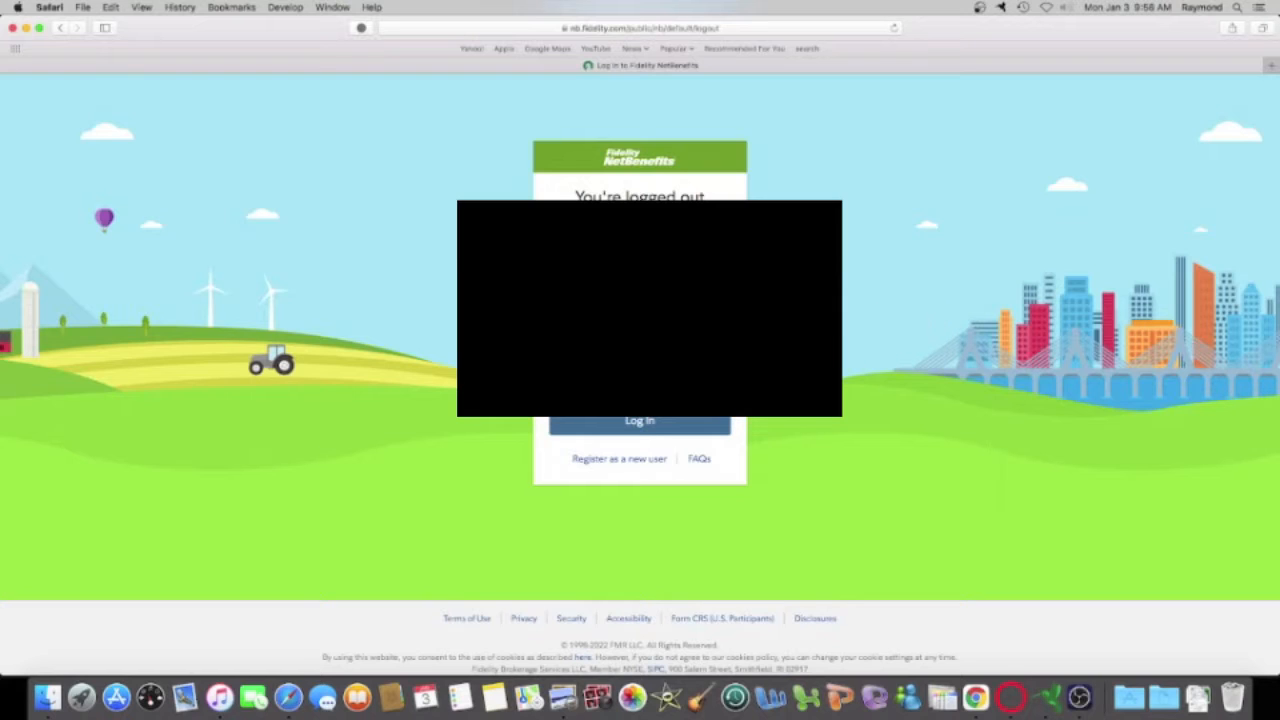
# Log back in to NetBenefits to reach the portfolio homepage with the GE plan.
pyautogui.click(639, 419)
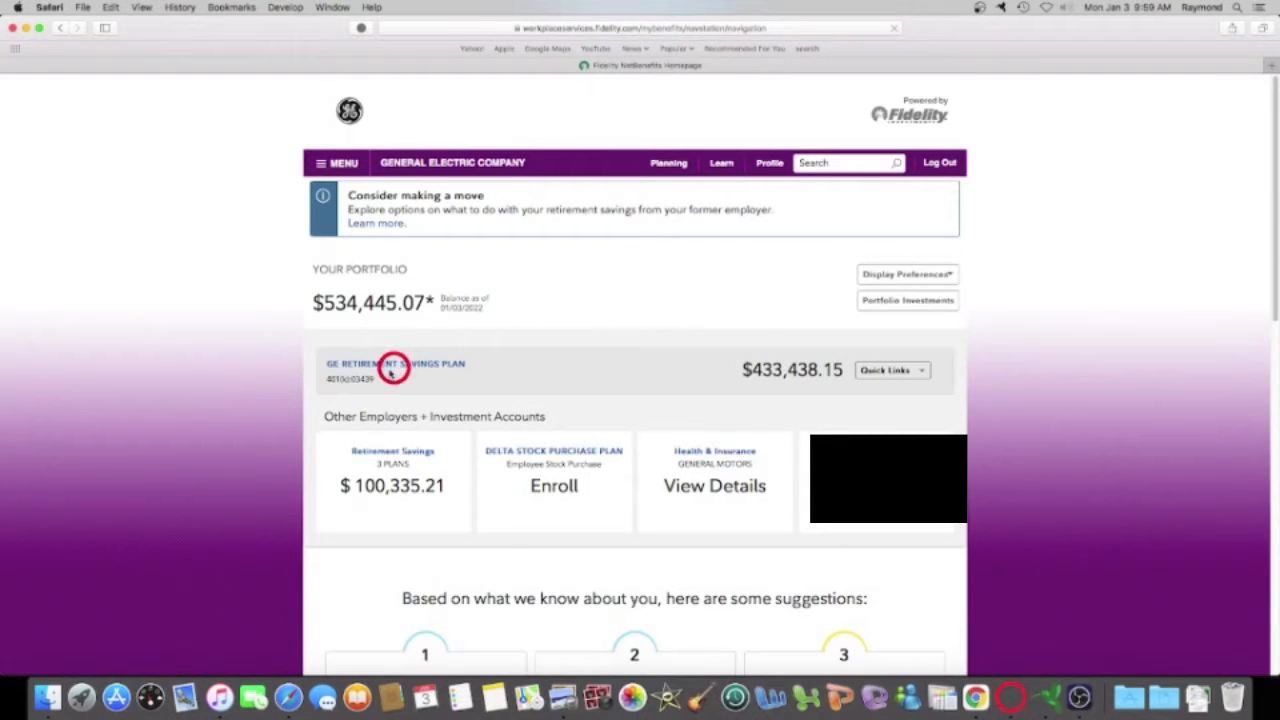
# Open the GE Retirement Savings Plan summary and scroll through its $433,438.15 balance details.
pyautogui.click(372, 367)
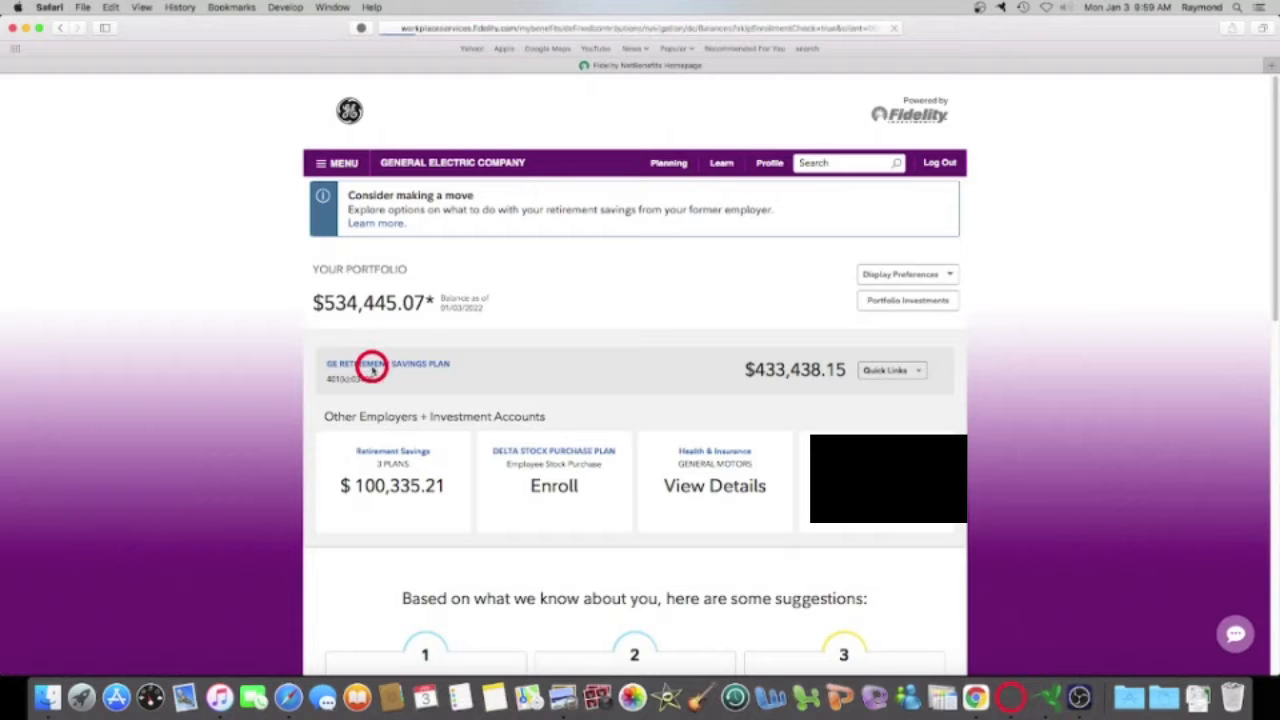
pyautogui.click(388, 363)
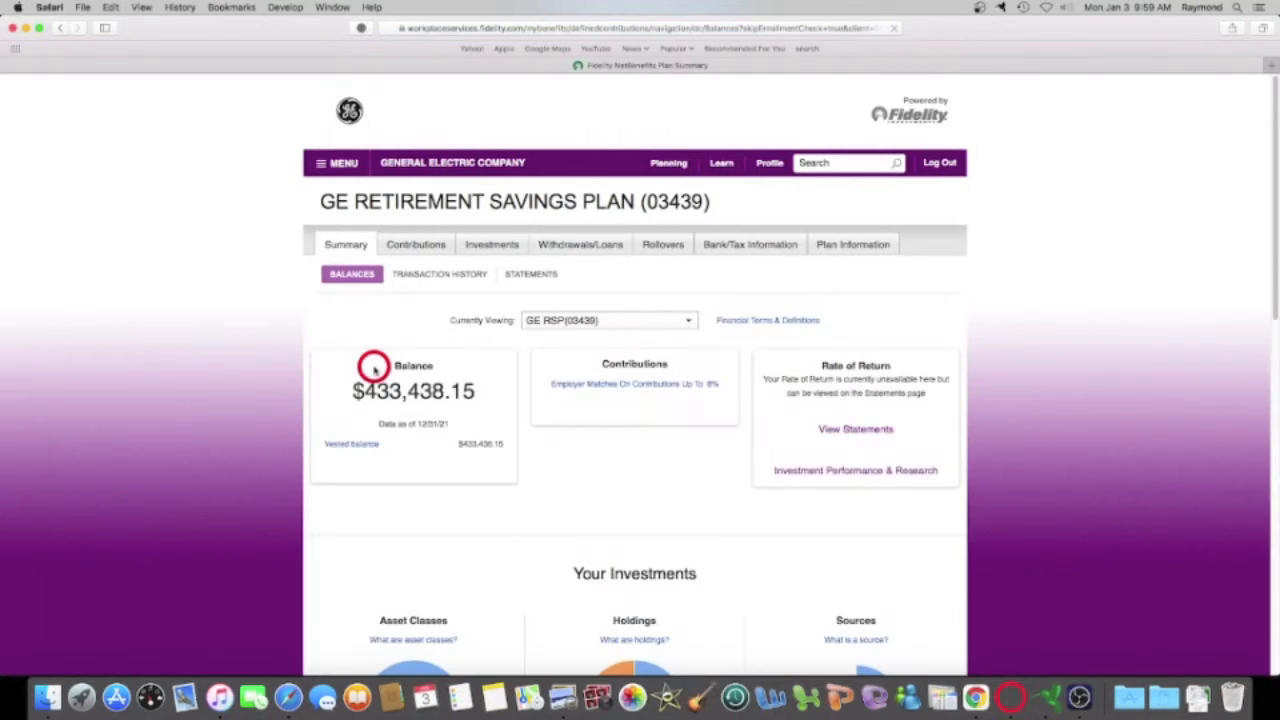
pyautogui.scroll(-3)
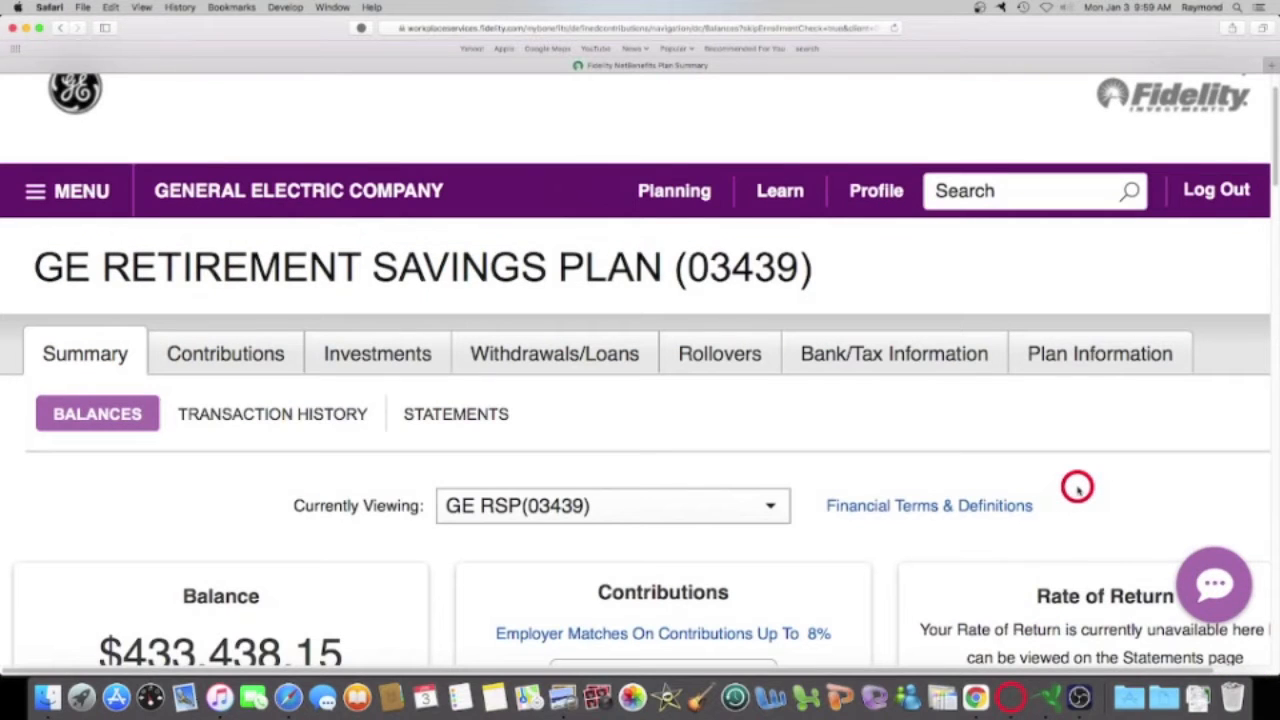
pyautogui.scroll(-3)
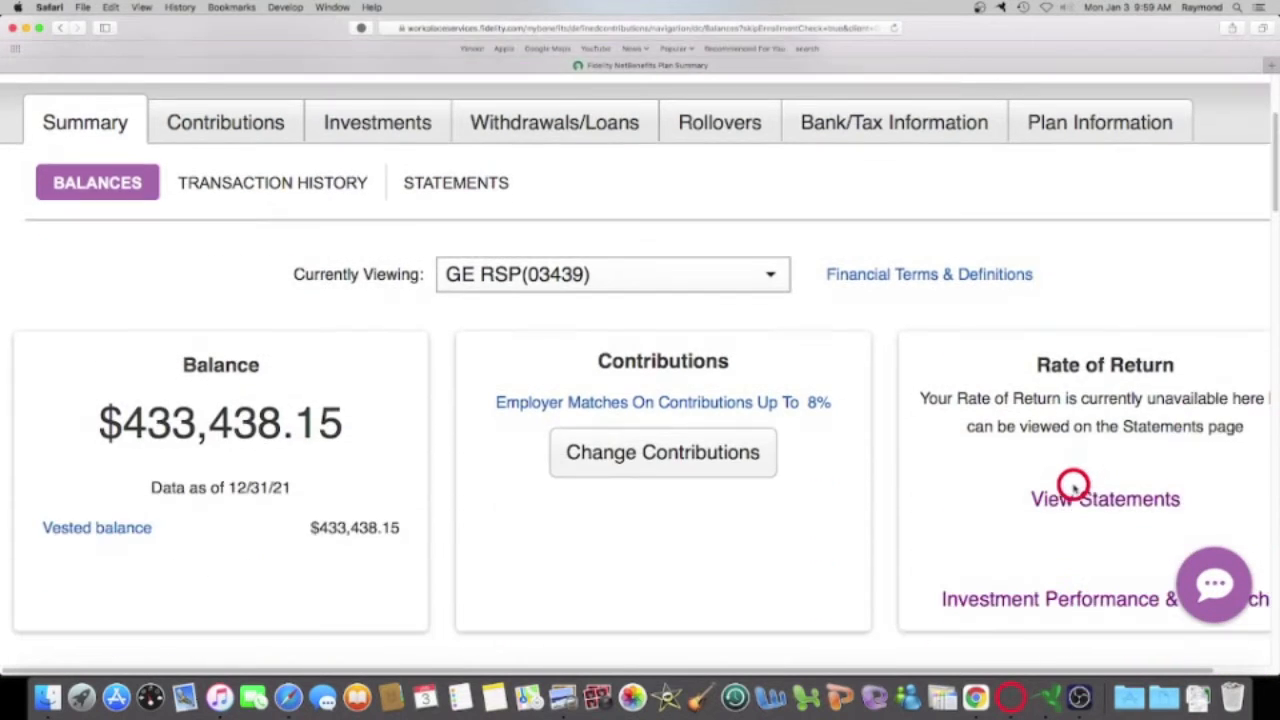
pyautogui.scroll(-3)
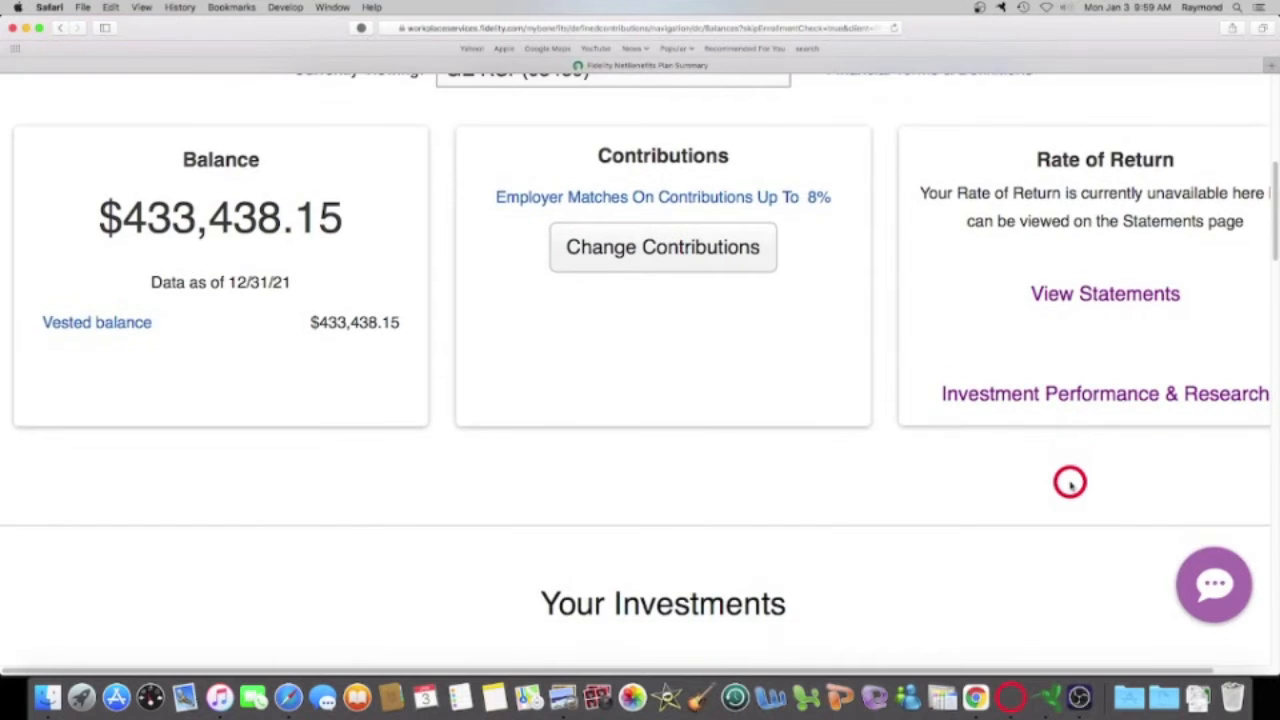
pyautogui.scroll(3)
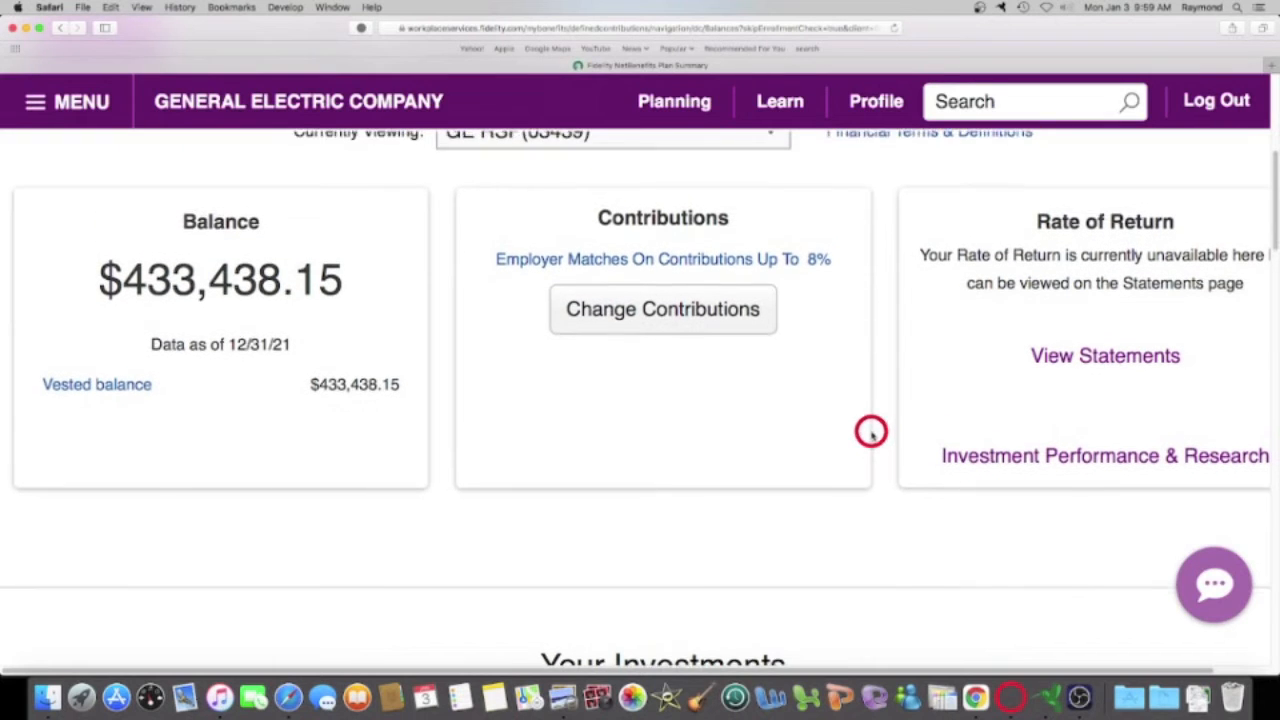
pyautogui.scroll(3)
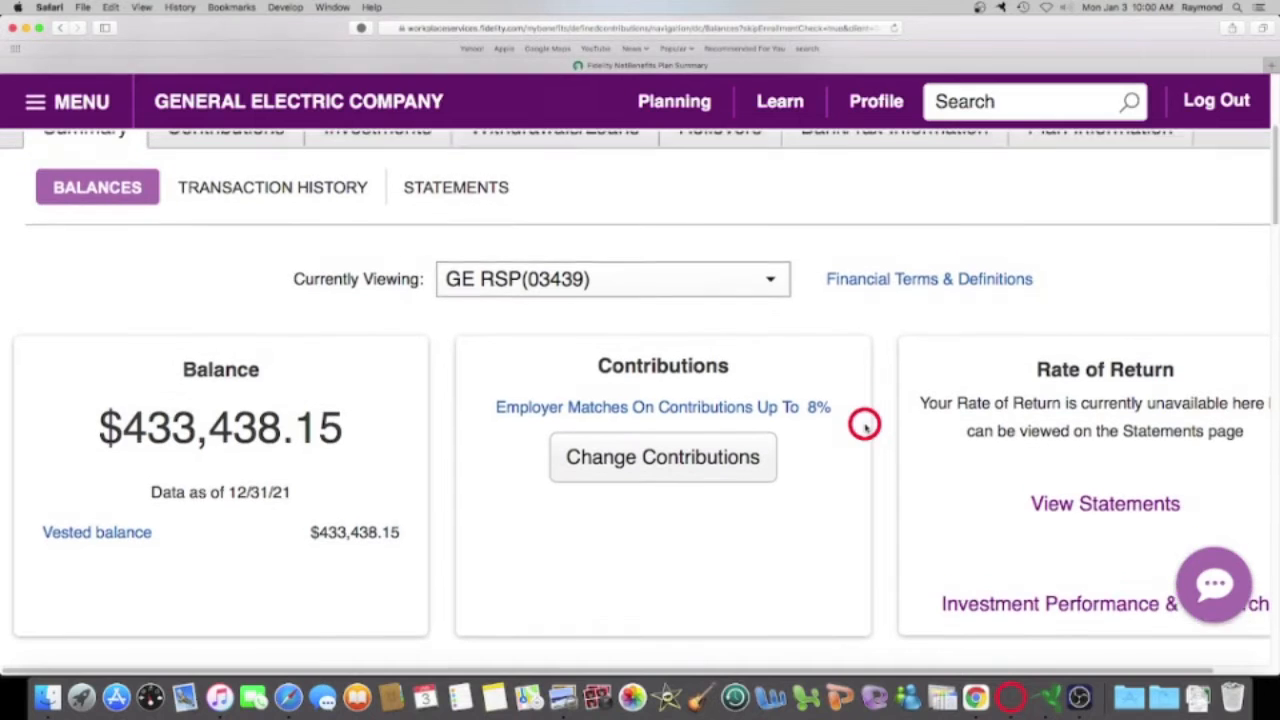
pyautogui.scroll(3)
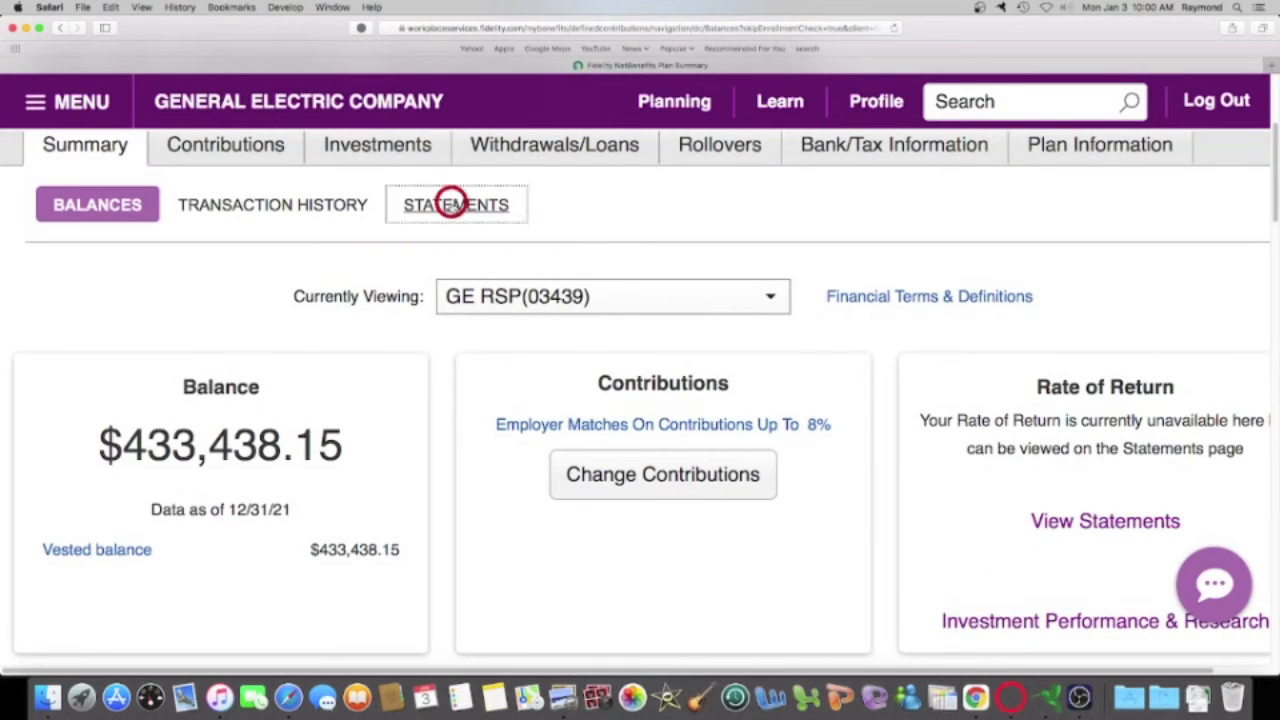
# Retrieve a Year to Date statement from the plan's Statements sub-tab.
pyautogui.click(455, 204)
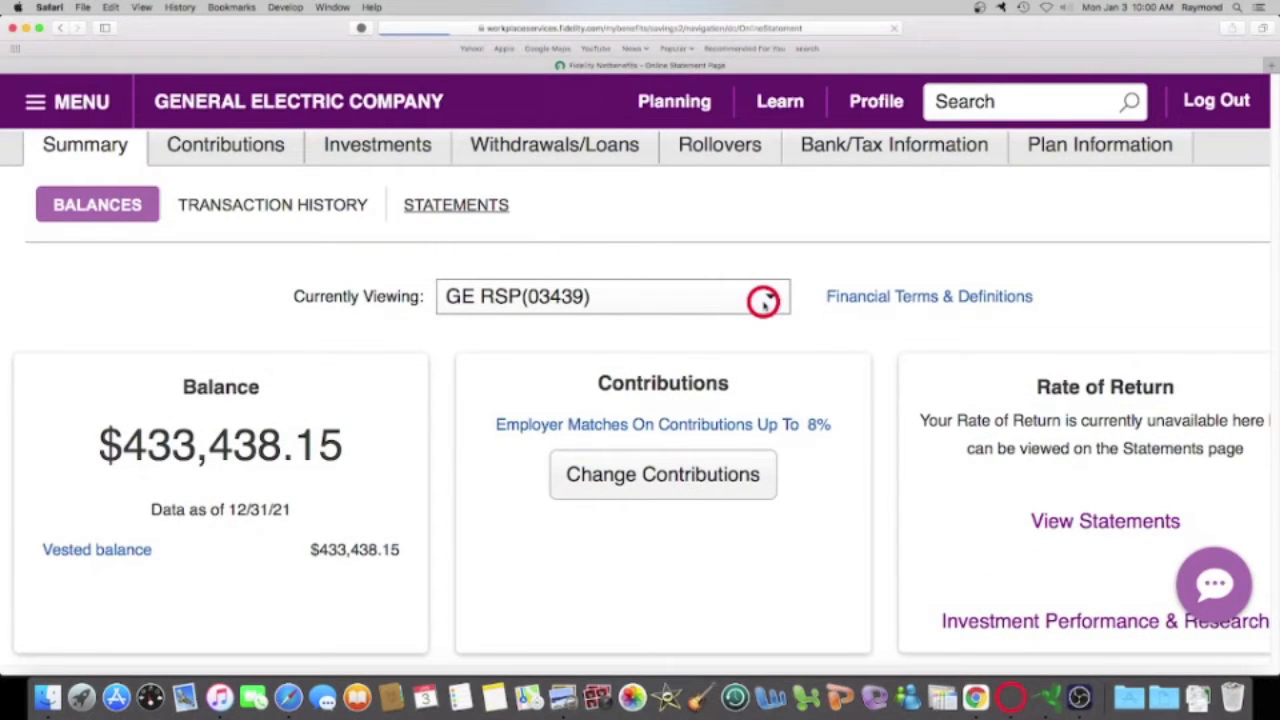
pyautogui.click(455, 205)
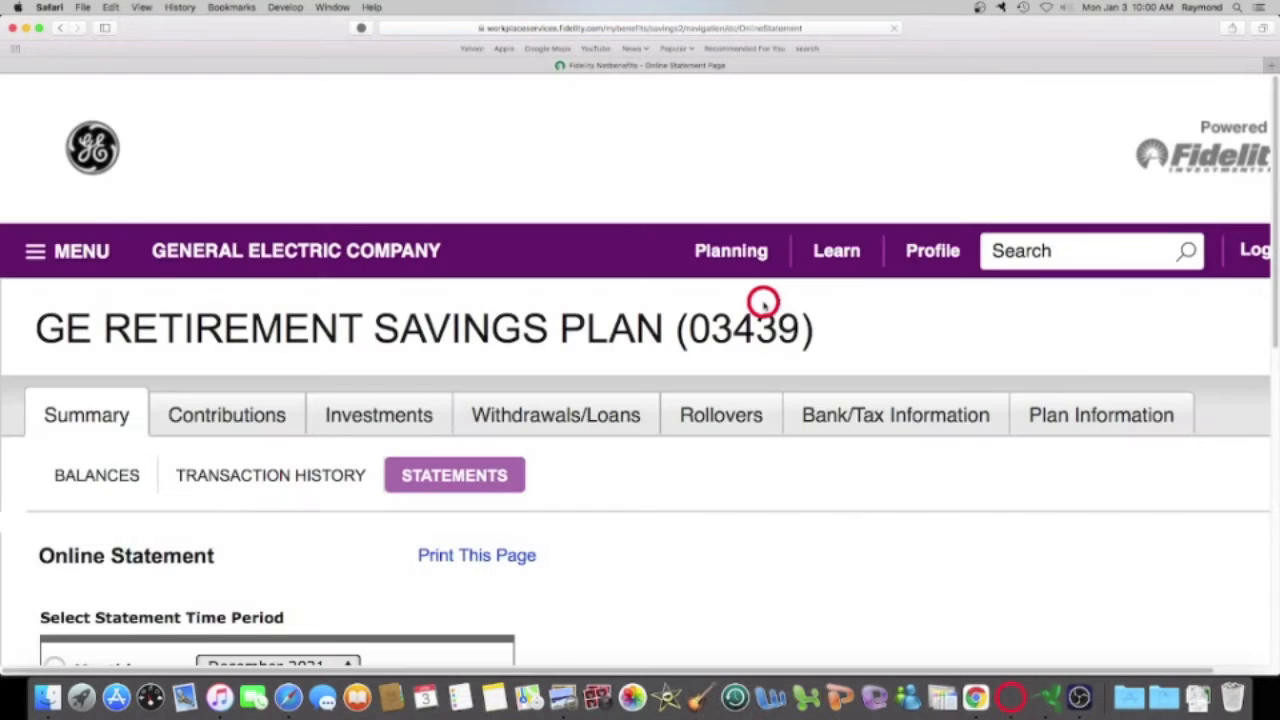
pyautogui.scroll(-3)
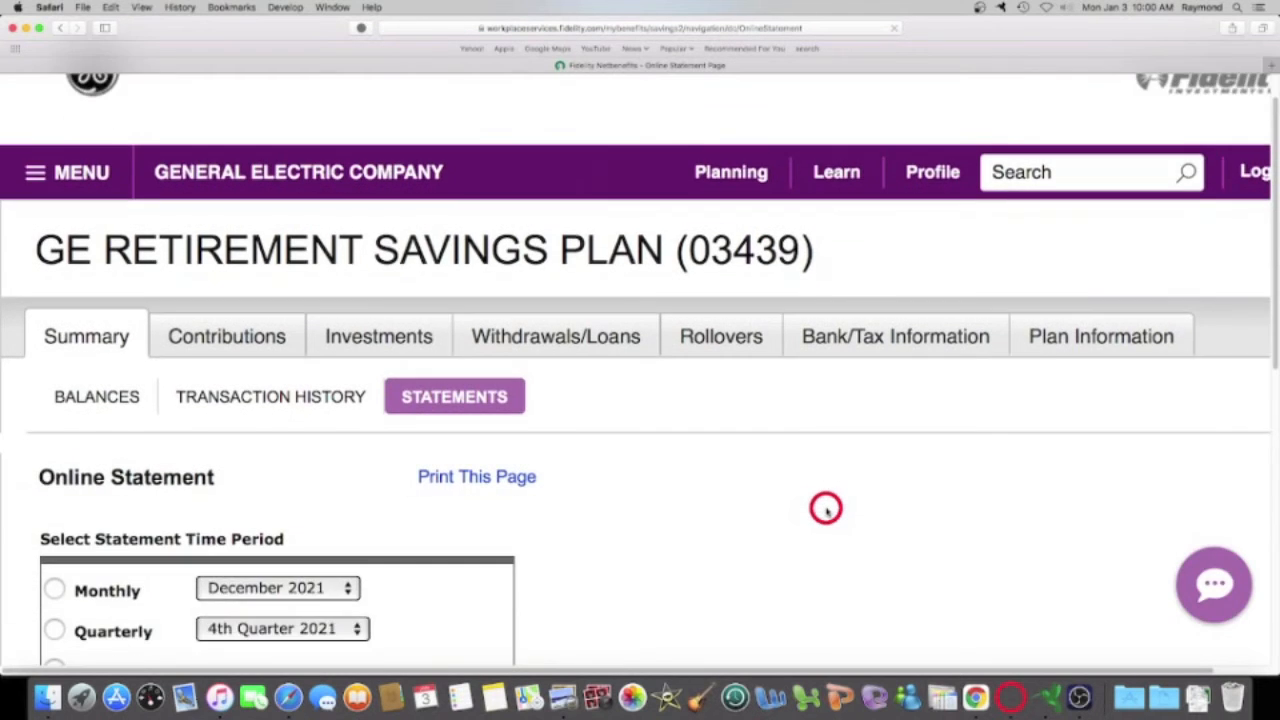
pyautogui.scroll(-3)
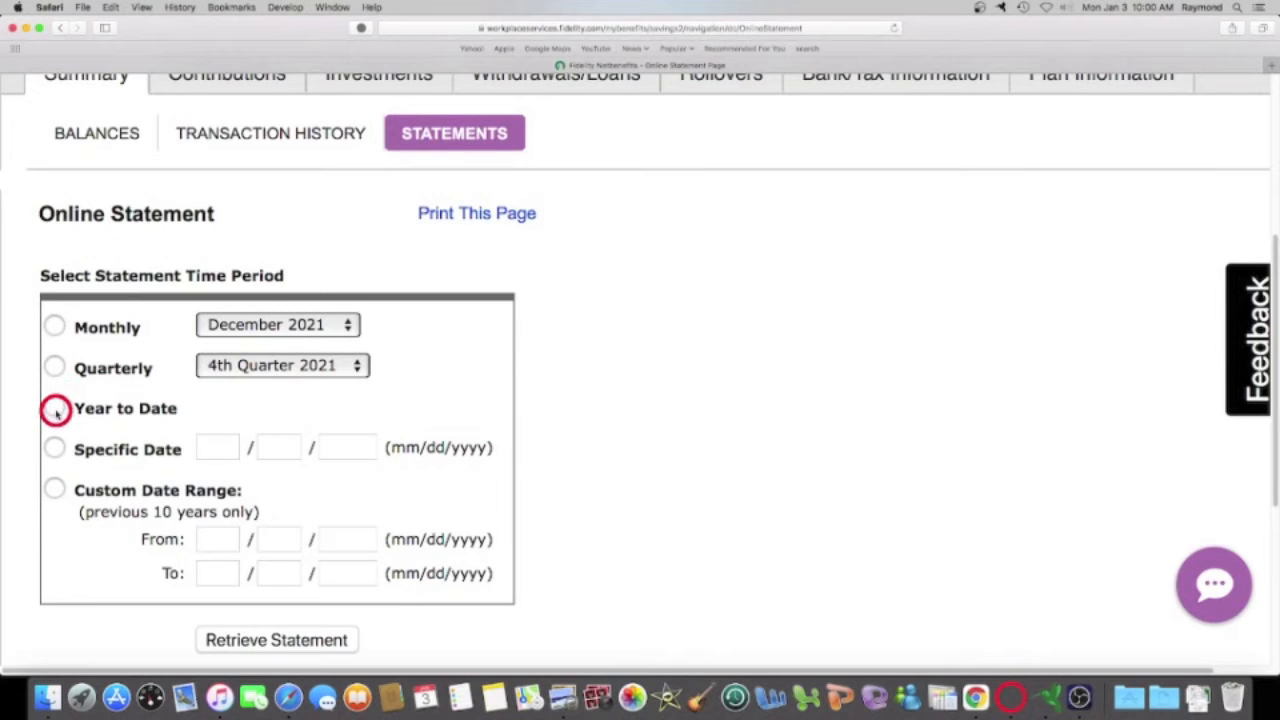
pyautogui.click(54, 408)
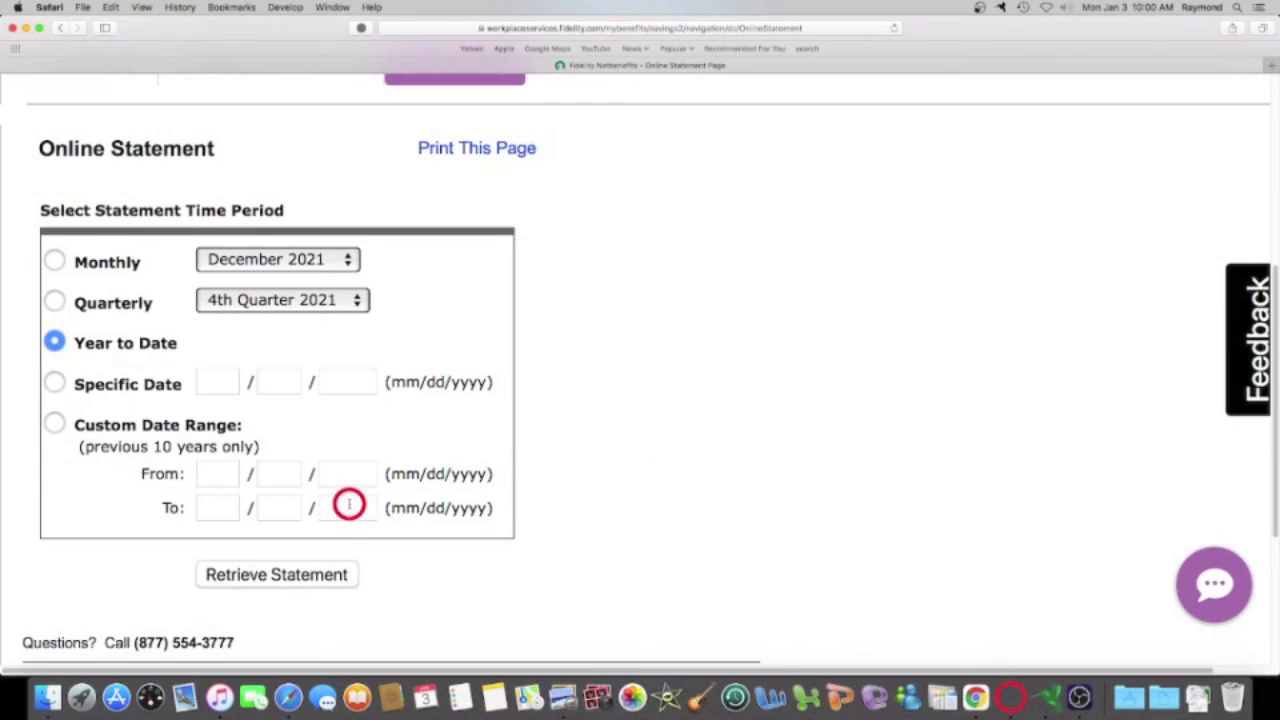
pyautogui.moveTo(292, 574)
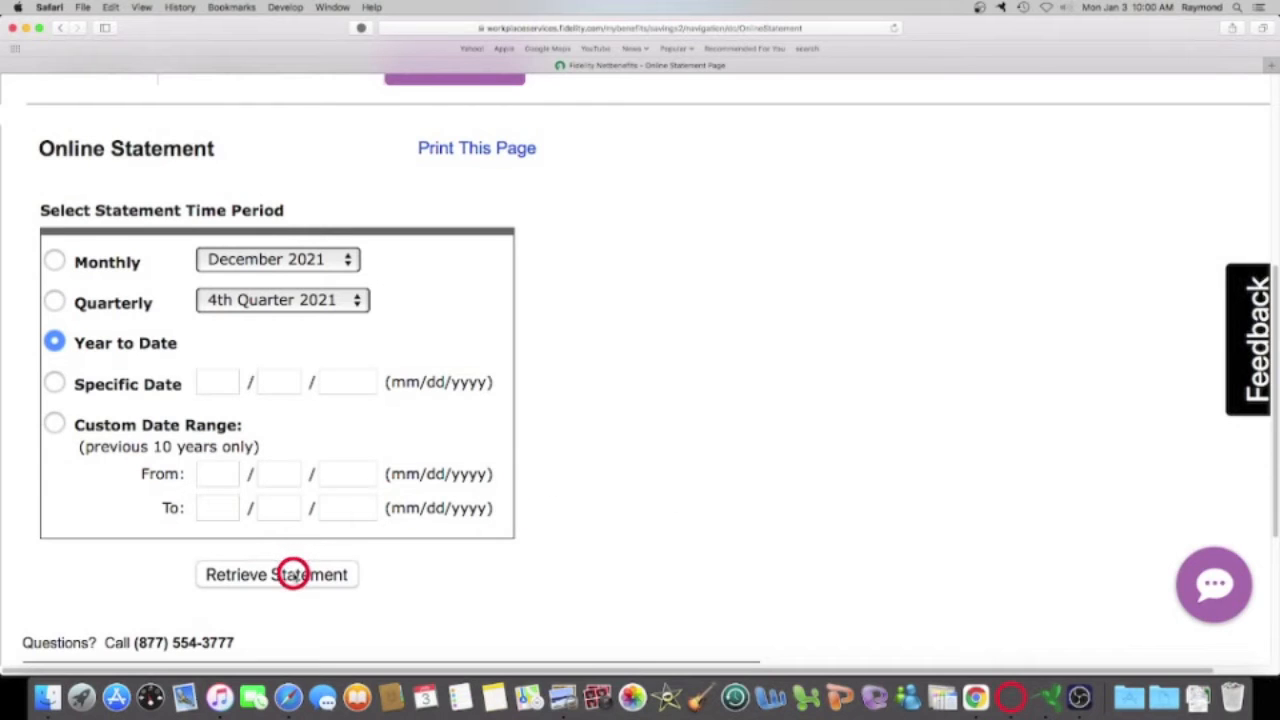
pyautogui.click(277, 574)
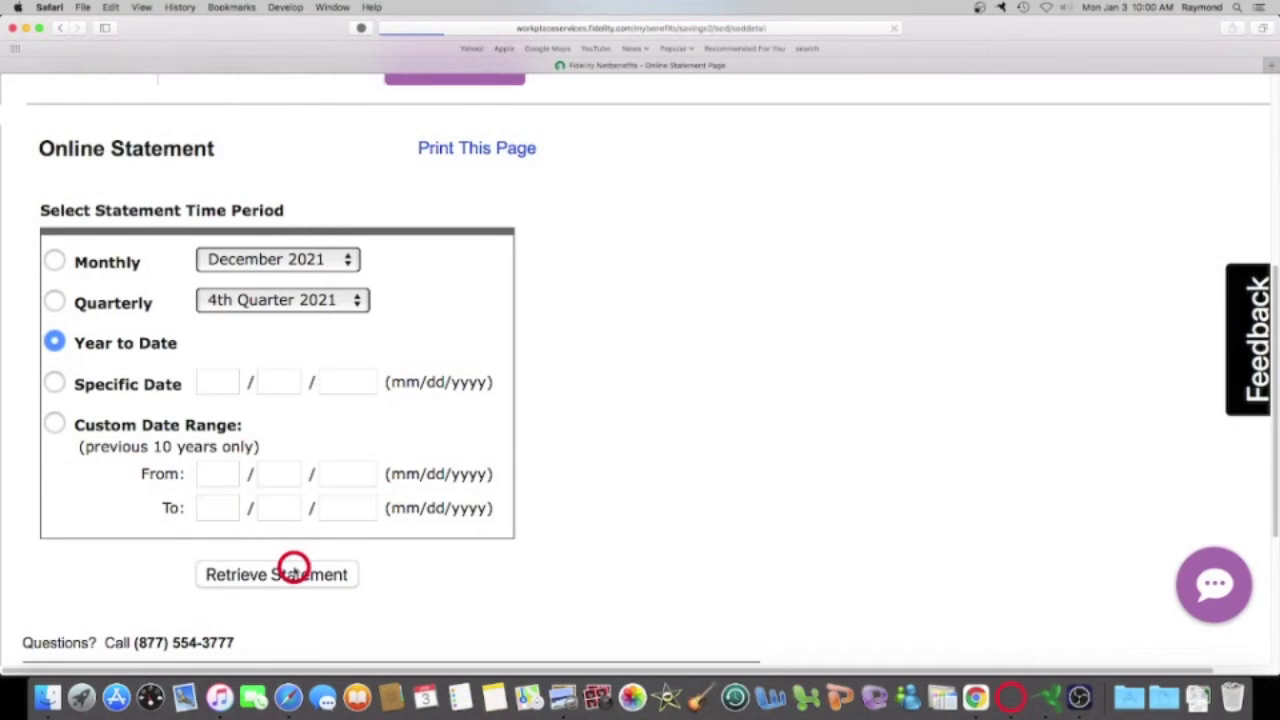
pyautogui.click(276, 574)
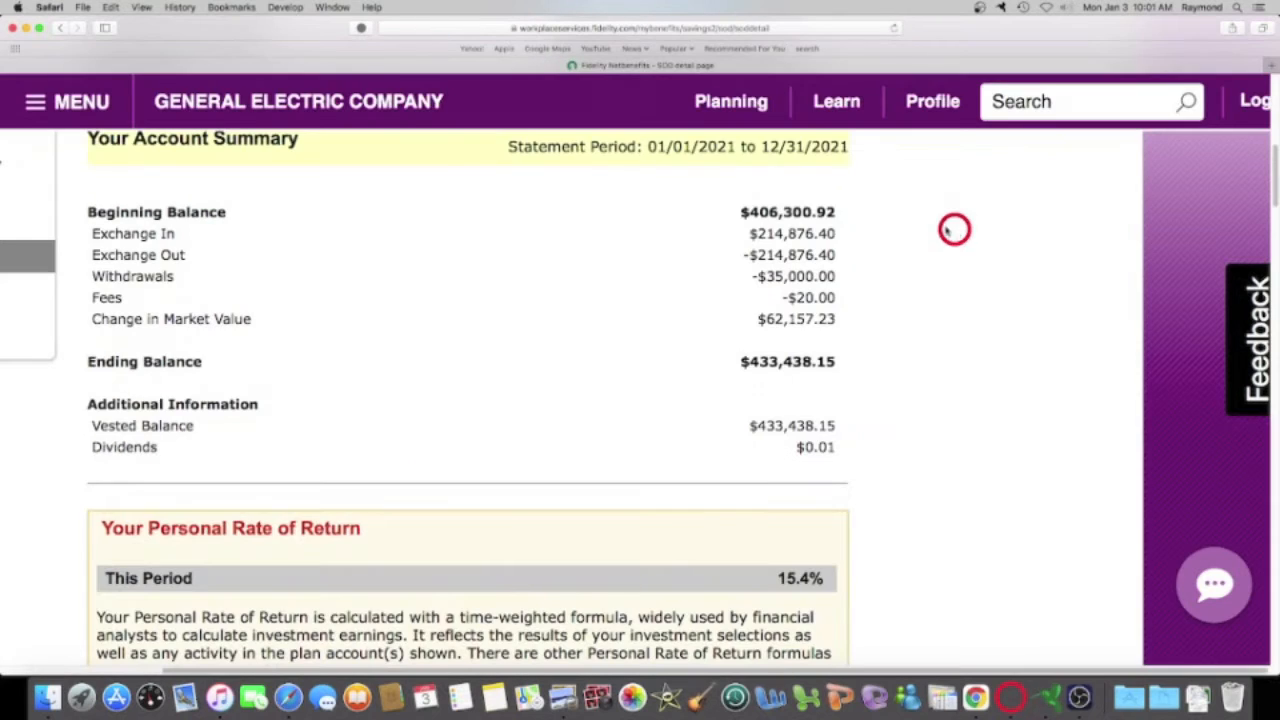
pyautogui.moveTo(620, 206)
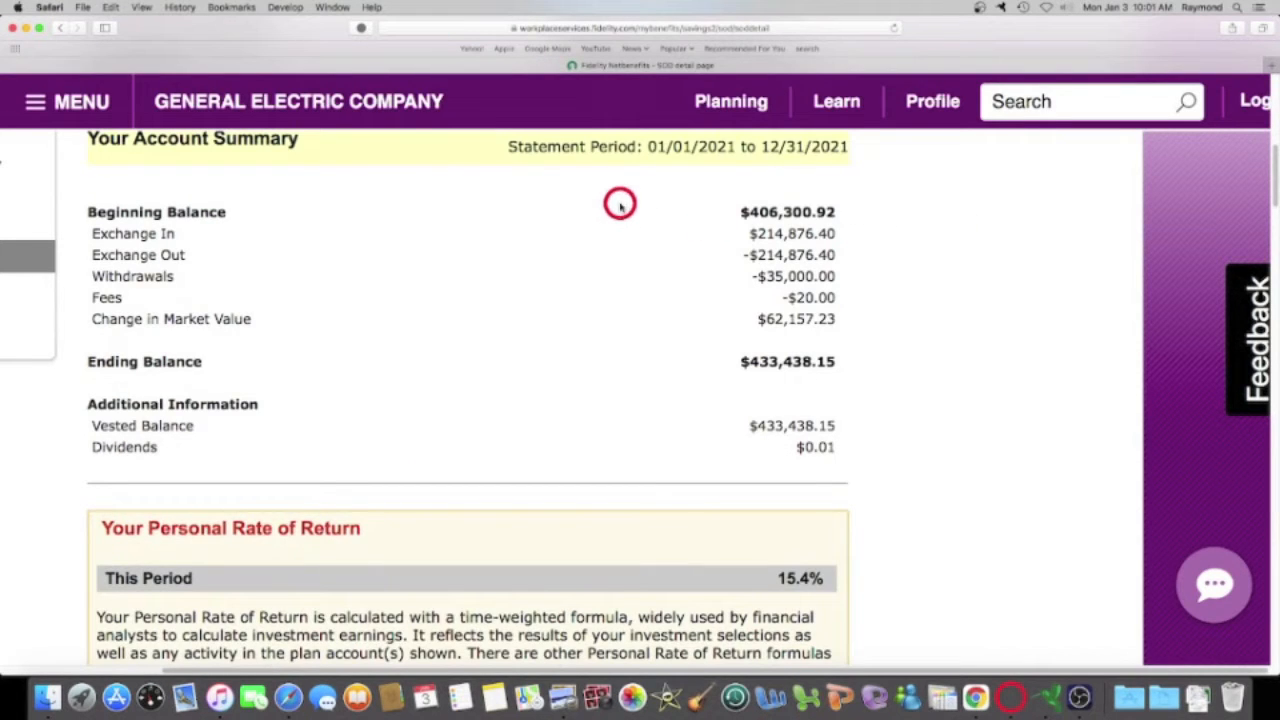
pyautogui.moveTo(690, 196)
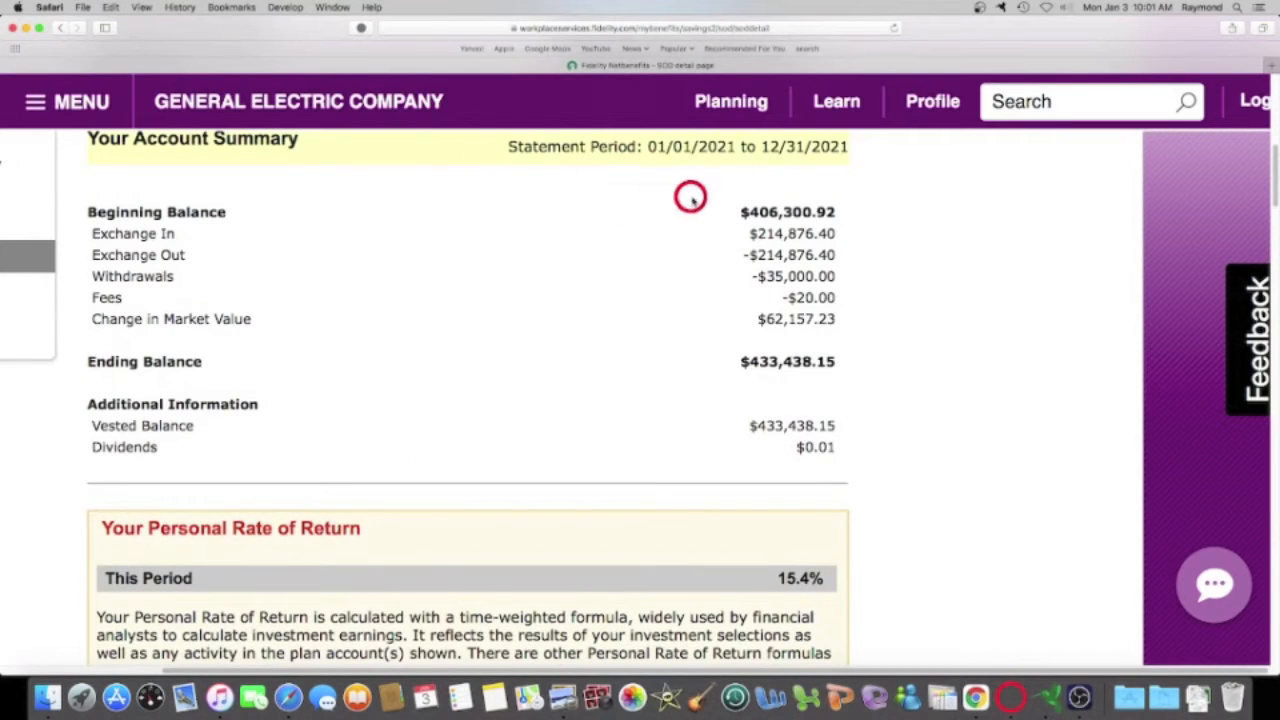
pyautogui.moveTo(685, 157)
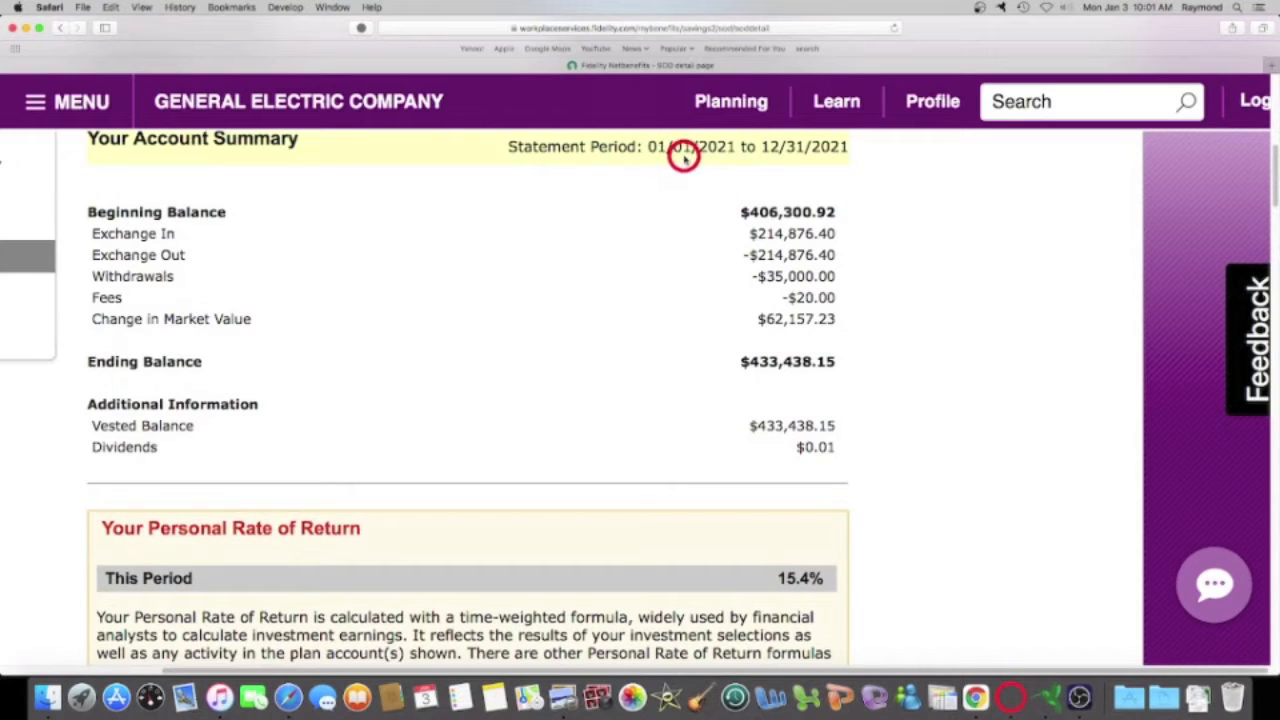
pyautogui.moveTo(778, 157)
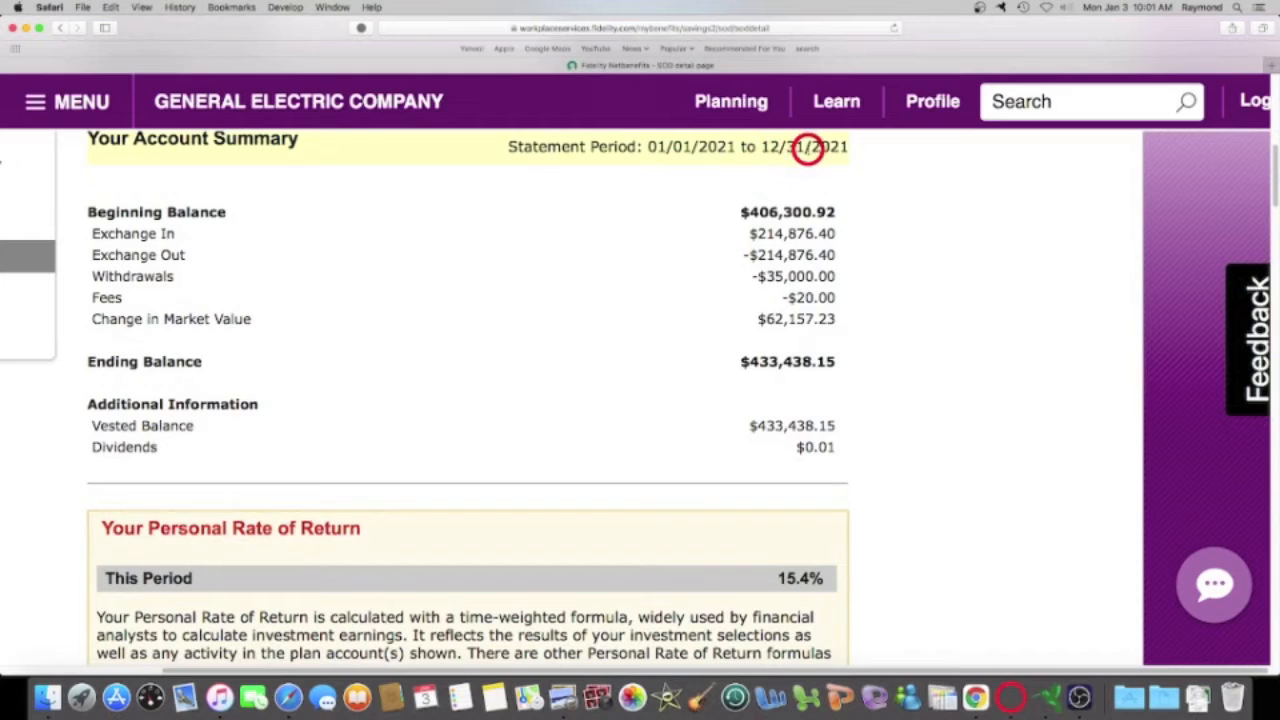
pyautogui.moveTo(882, 216)
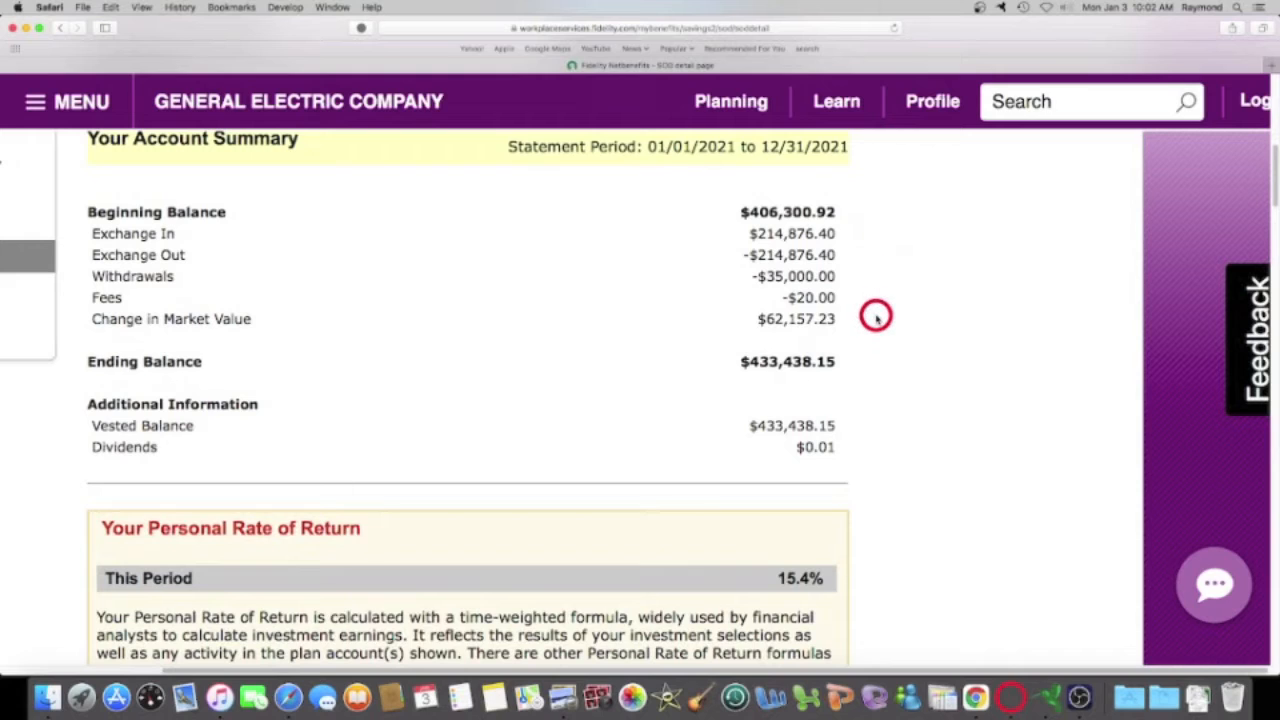
pyautogui.moveTo(227, 340)
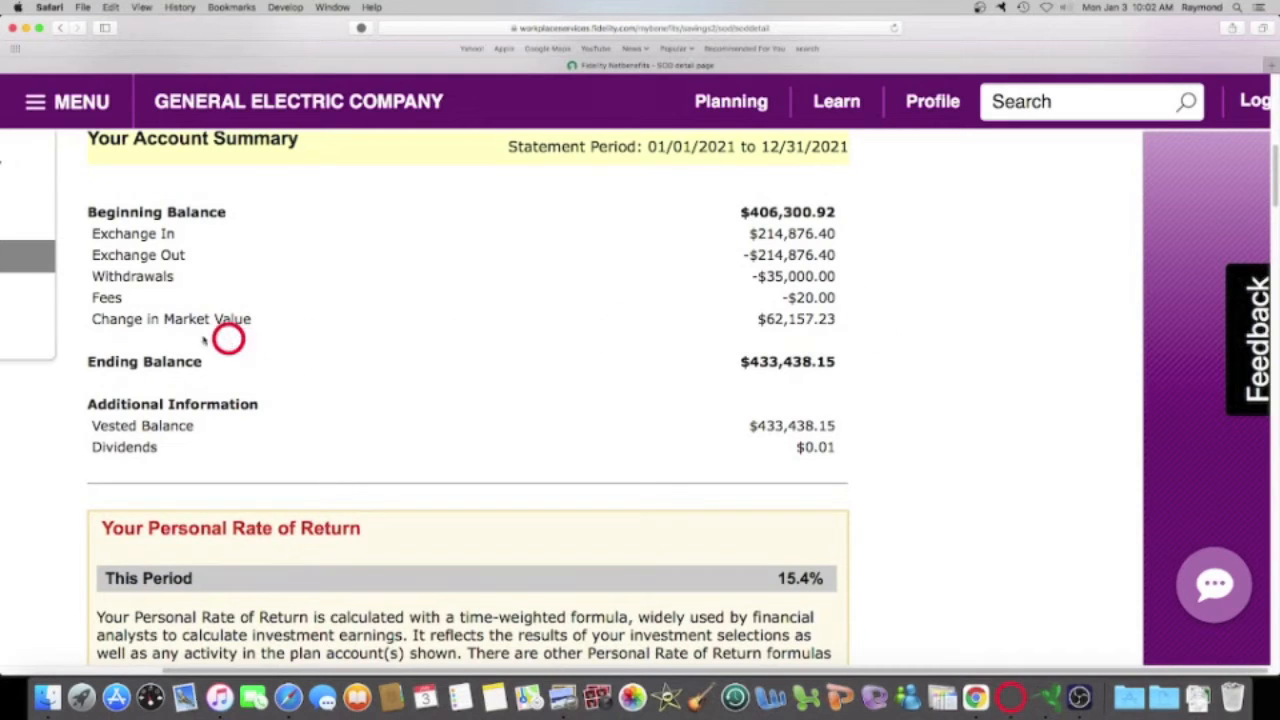
pyautogui.moveTo(718, 332)
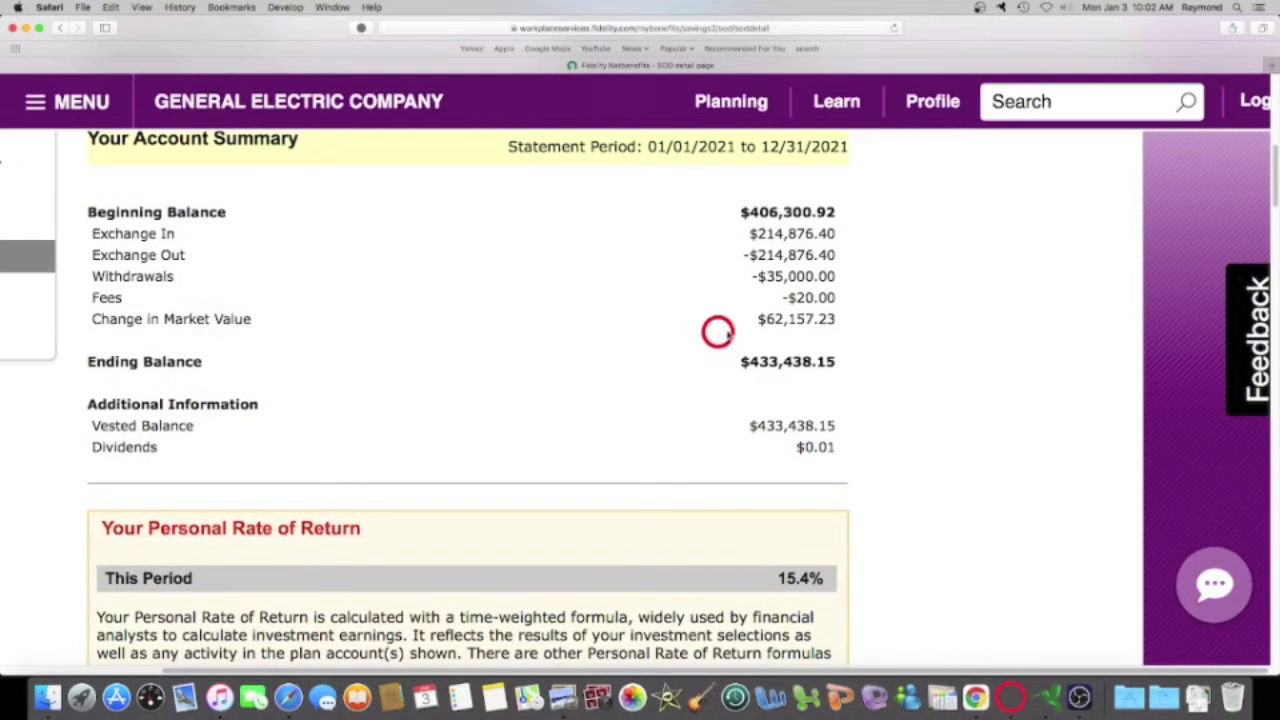
pyautogui.moveTo(778, 334)
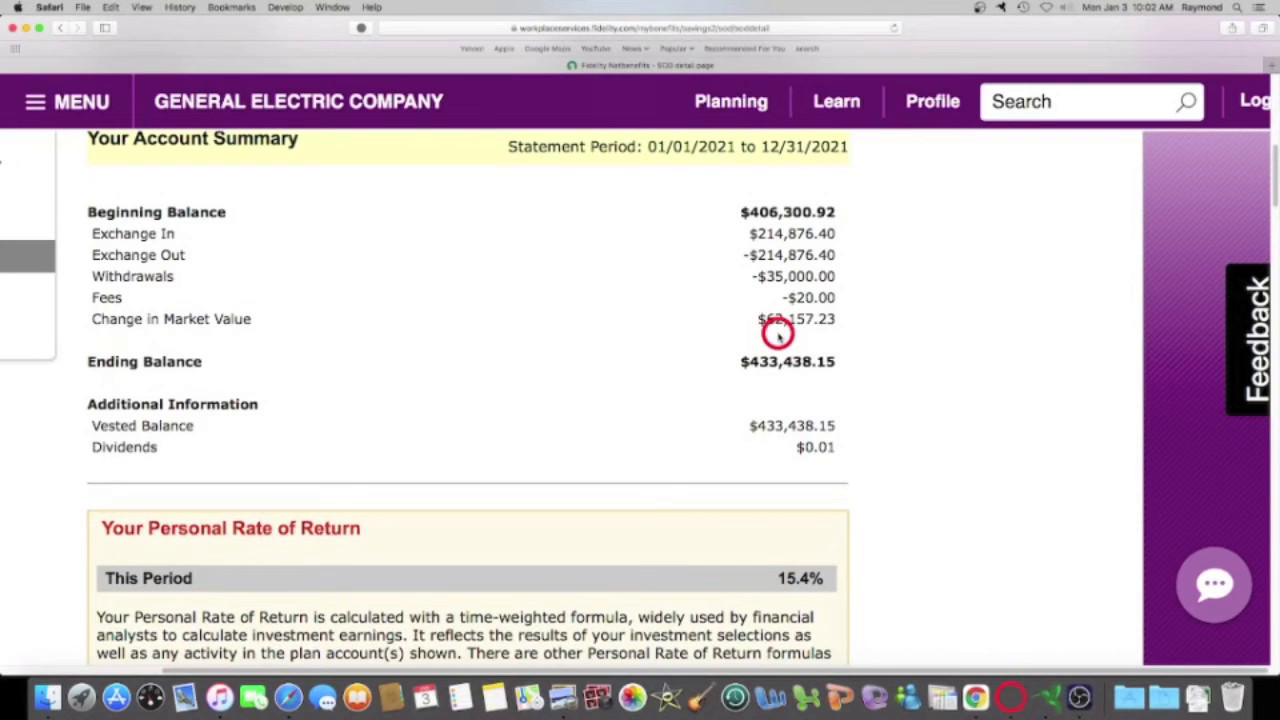
pyautogui.moveTo(920, 331)
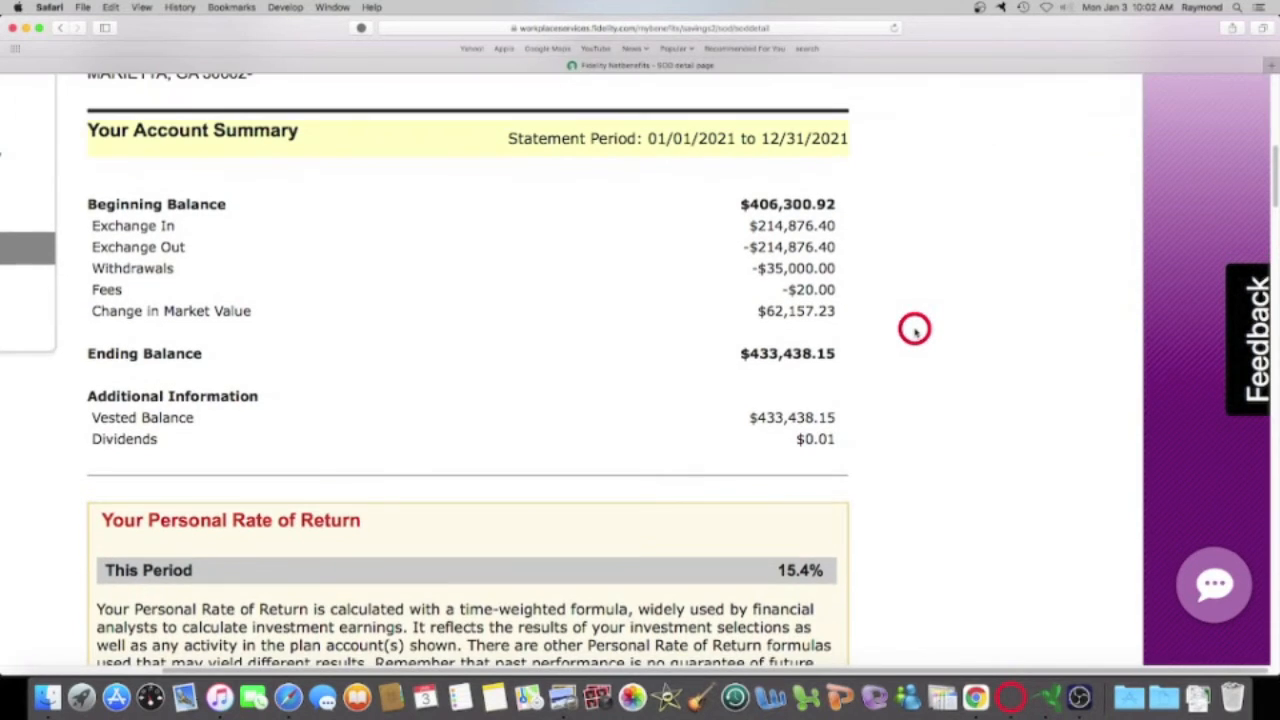
pyautogui.moveTo(866, 520)
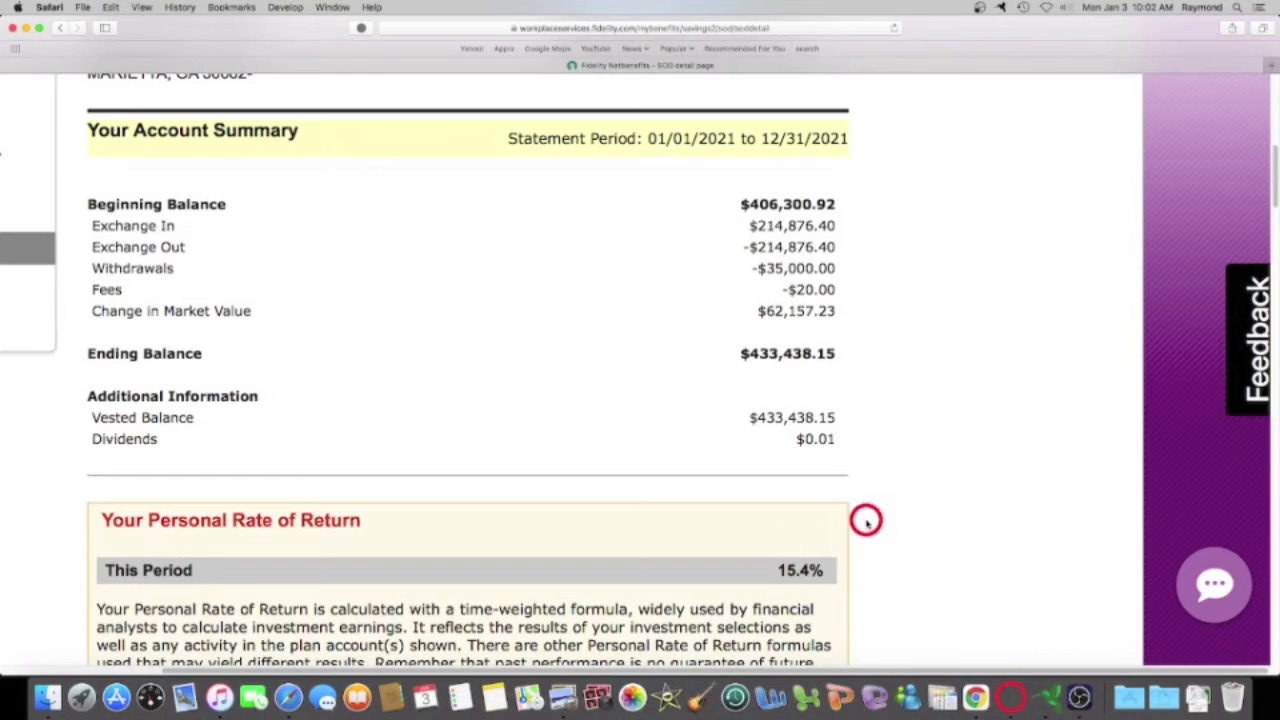
pyautogui.moveTo(888, 567)
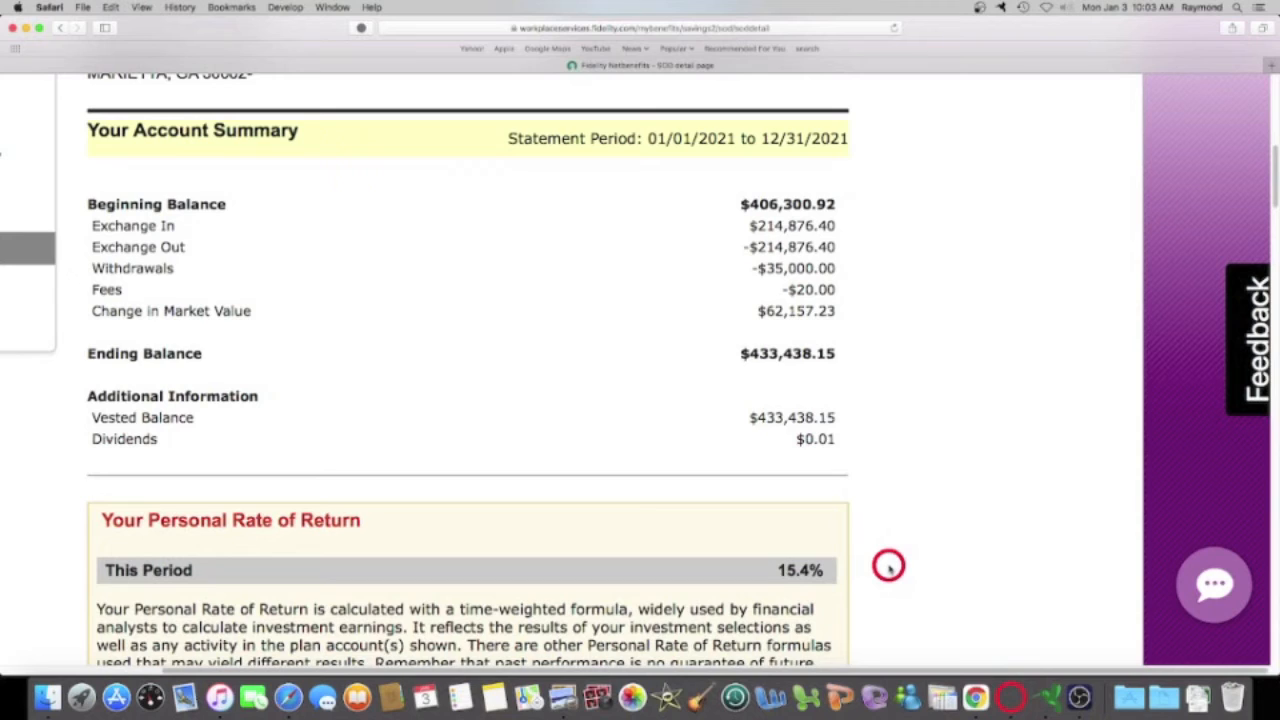
pyautogui.moveTo(875, 545)
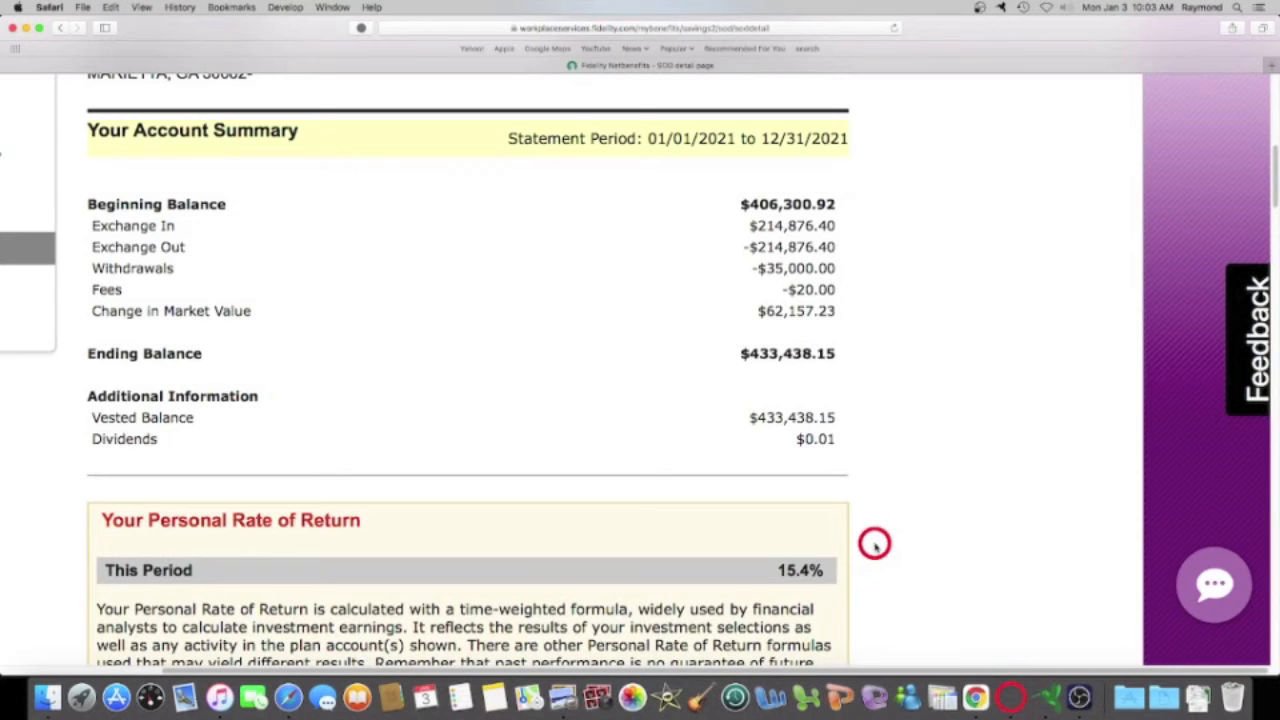
pyautogui.moveTo(748, 586)
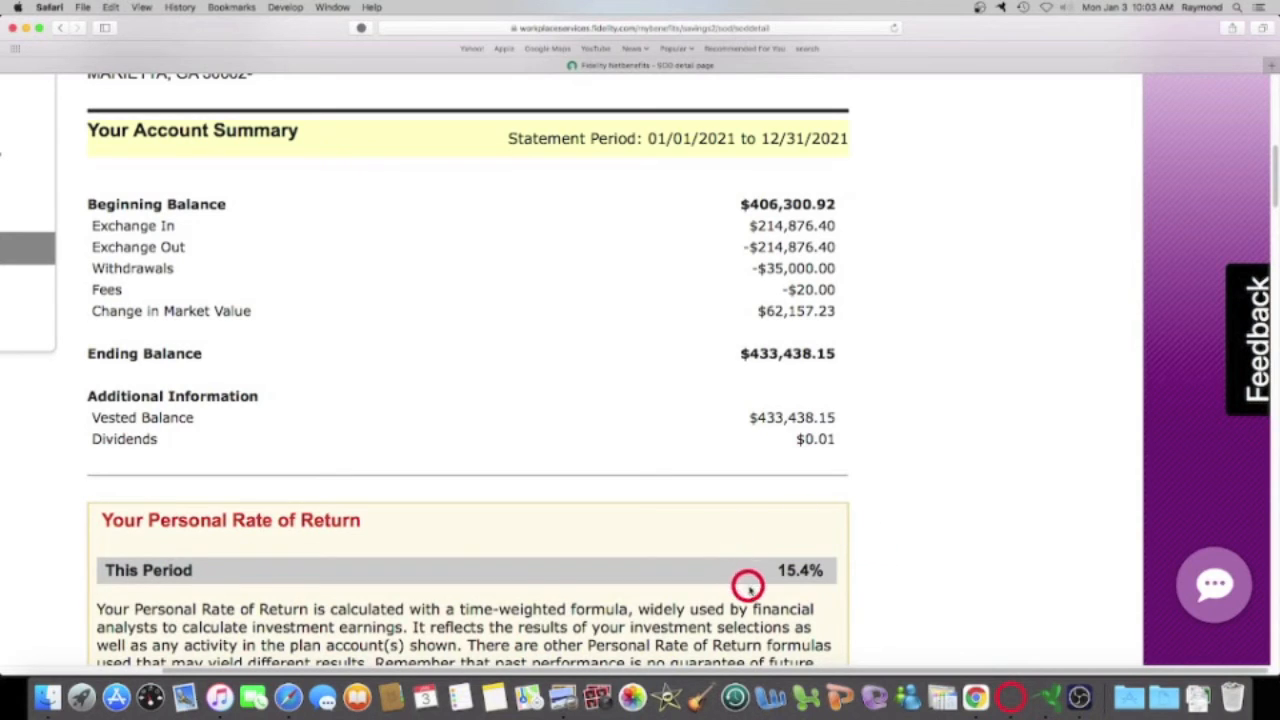
pyautogui.moveTo(970, 553)
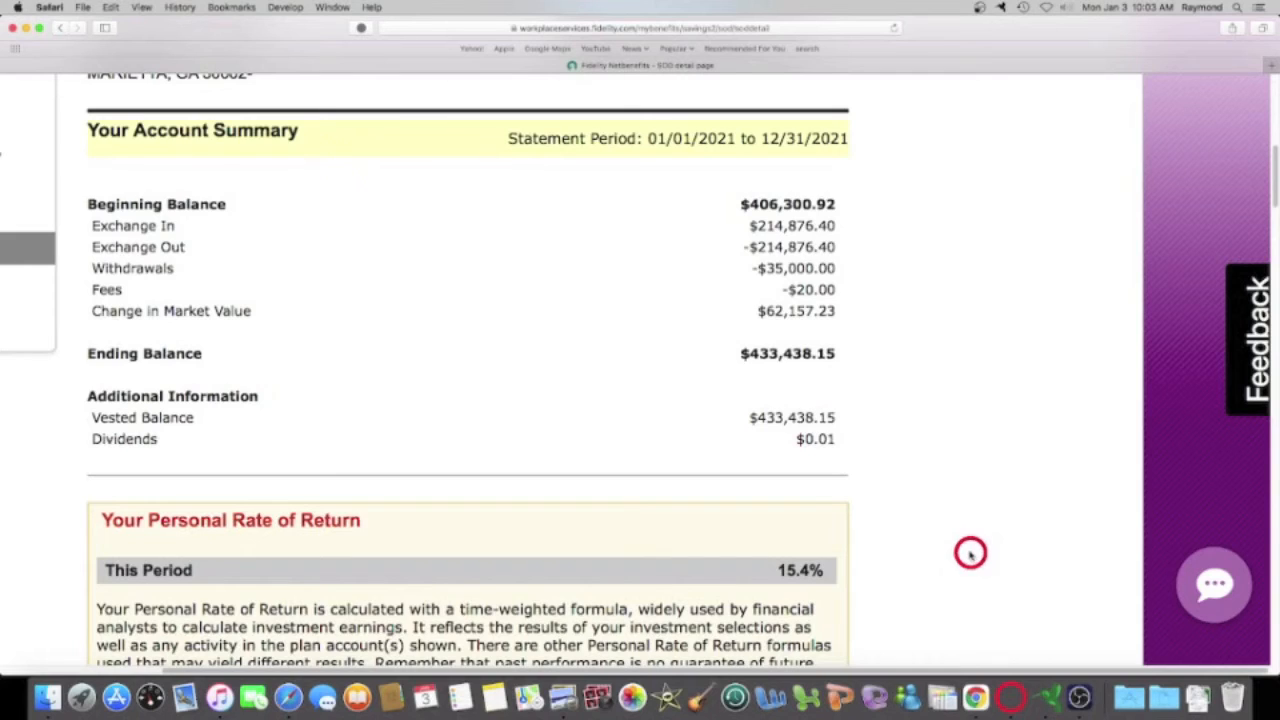
pyautogui.moveTo(959, 546)
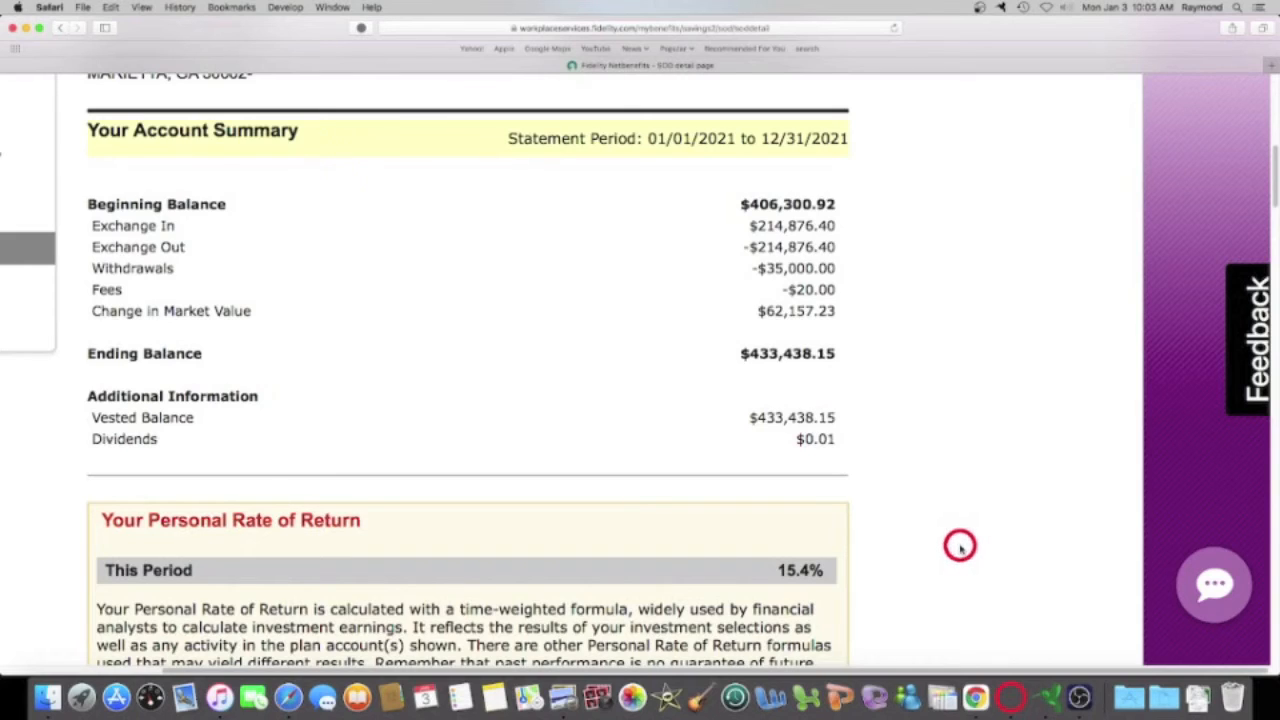
pyautogui.moveTo(942, 567)
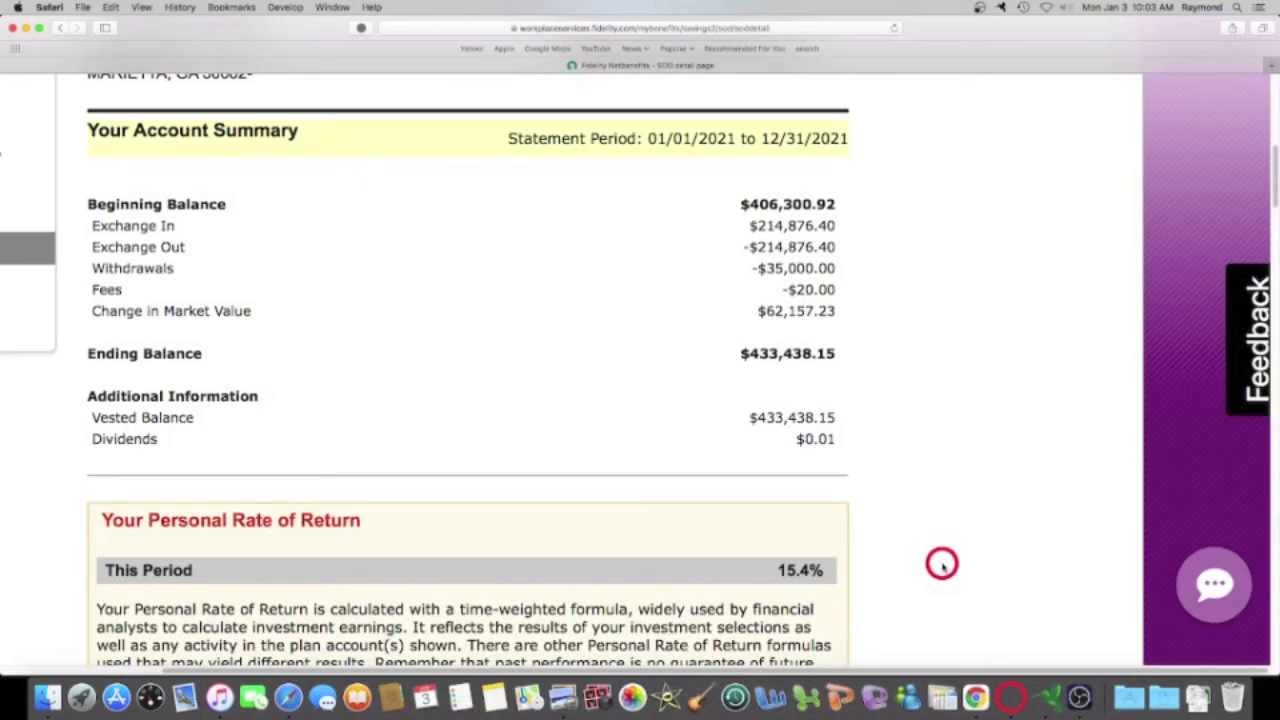
pyautogui.moveTo(930, 586)
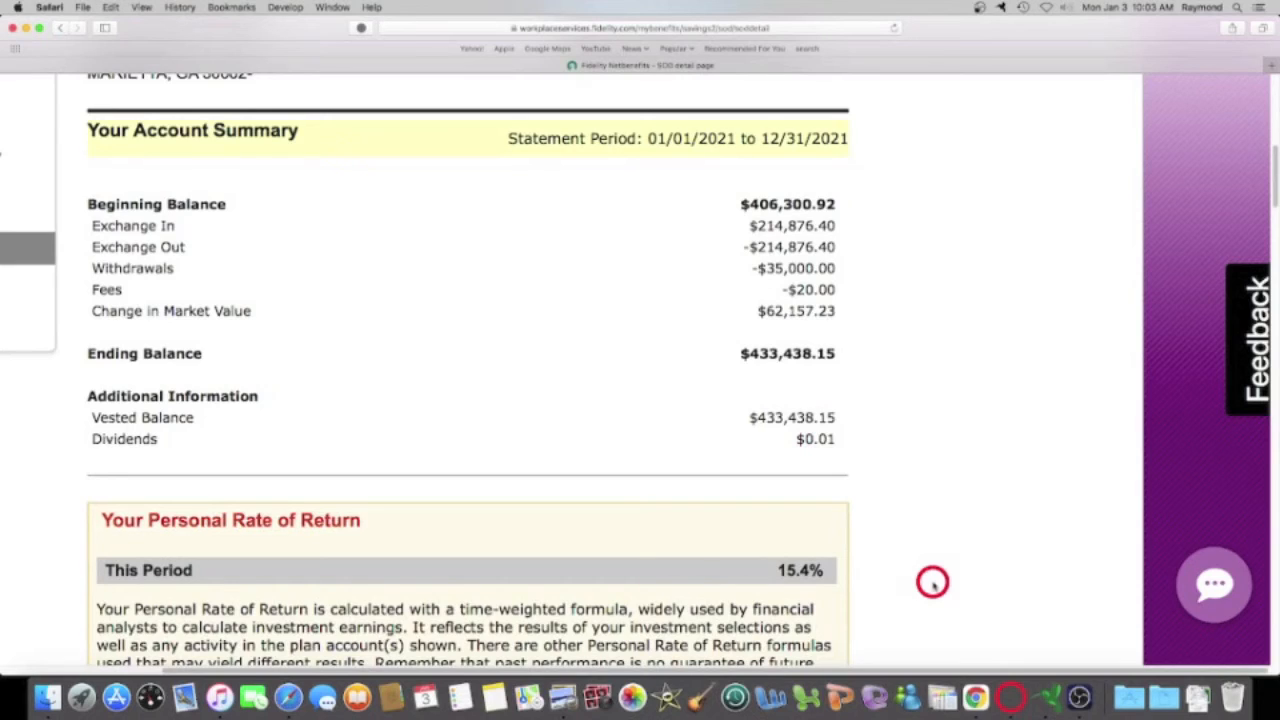
pyautogui.moveTo(913, 531)
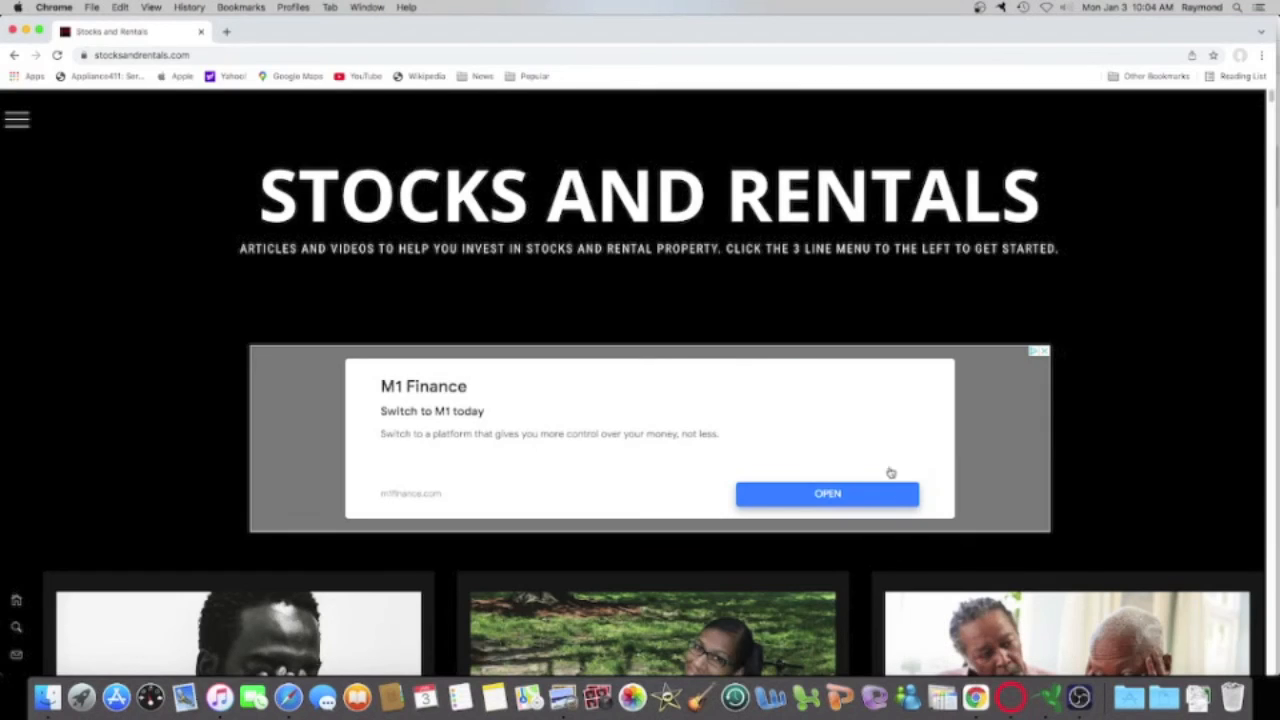
pyautogui.moveTo(250, 125)
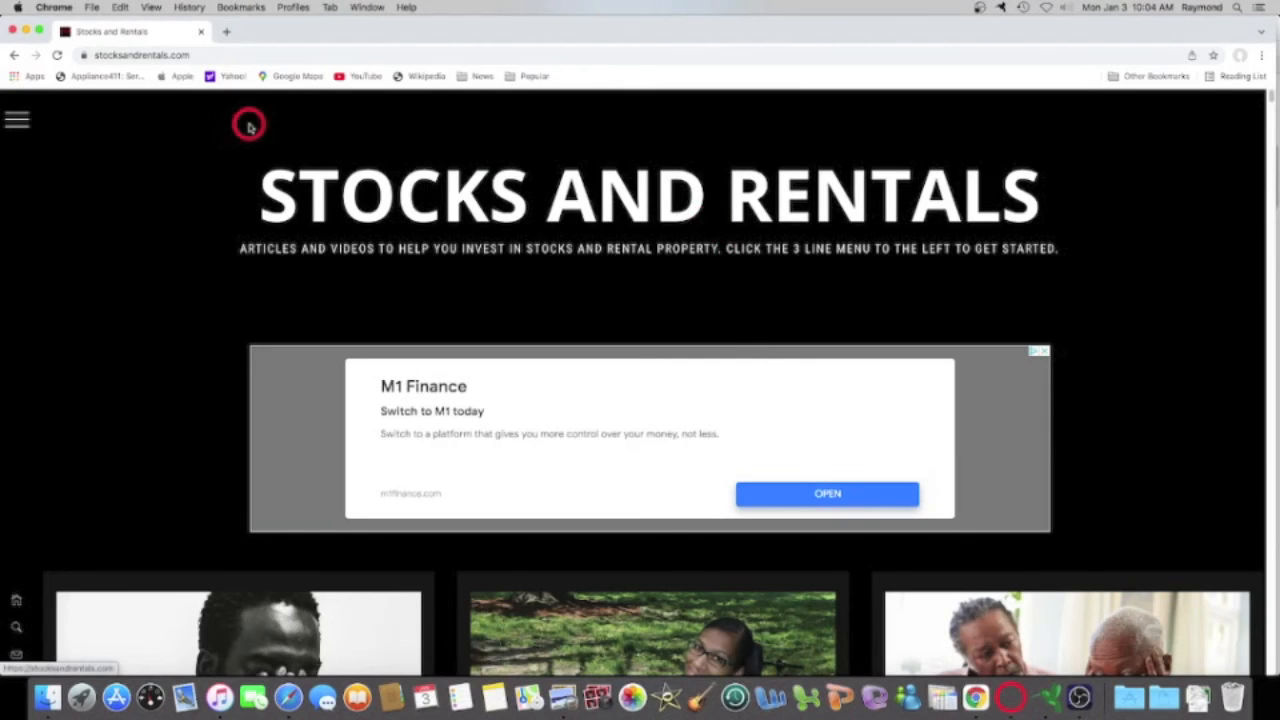
# Open the hamburger sidebar listing sections like beginner stocks, 401k, rentals and contact.
pyautogui.click(17, 121)
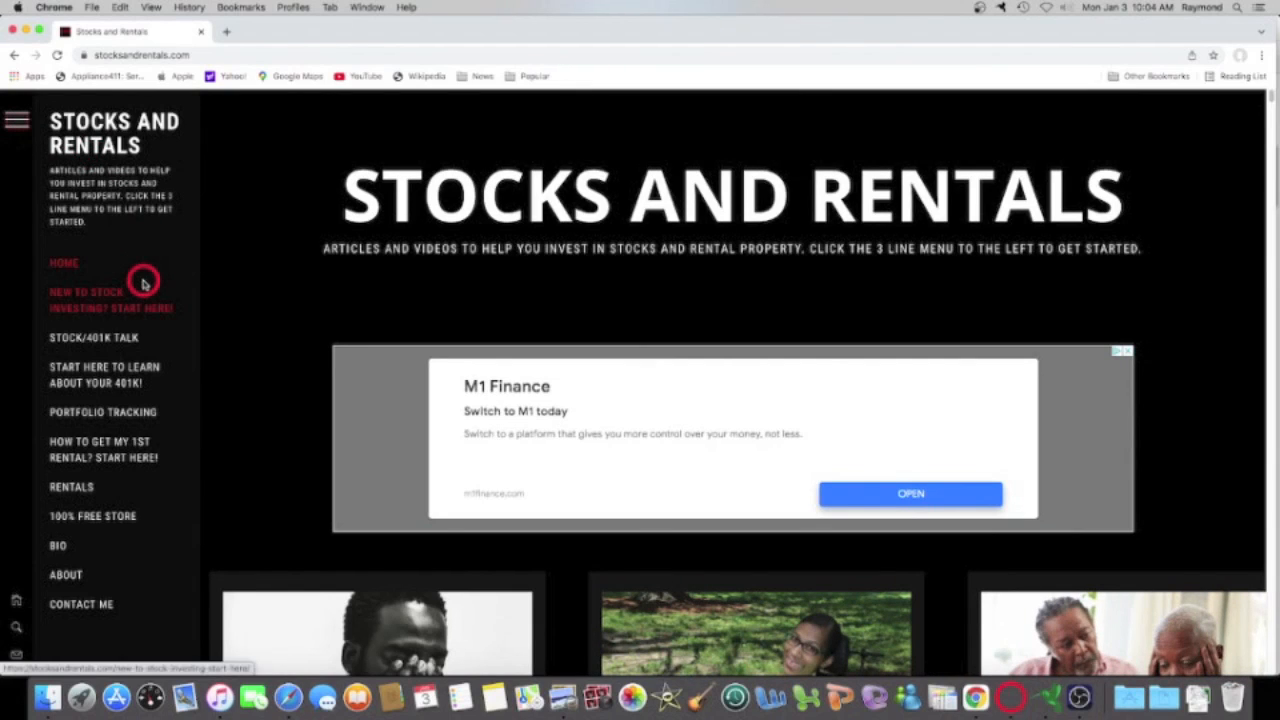
pyautogui.moveTo(187, 286)
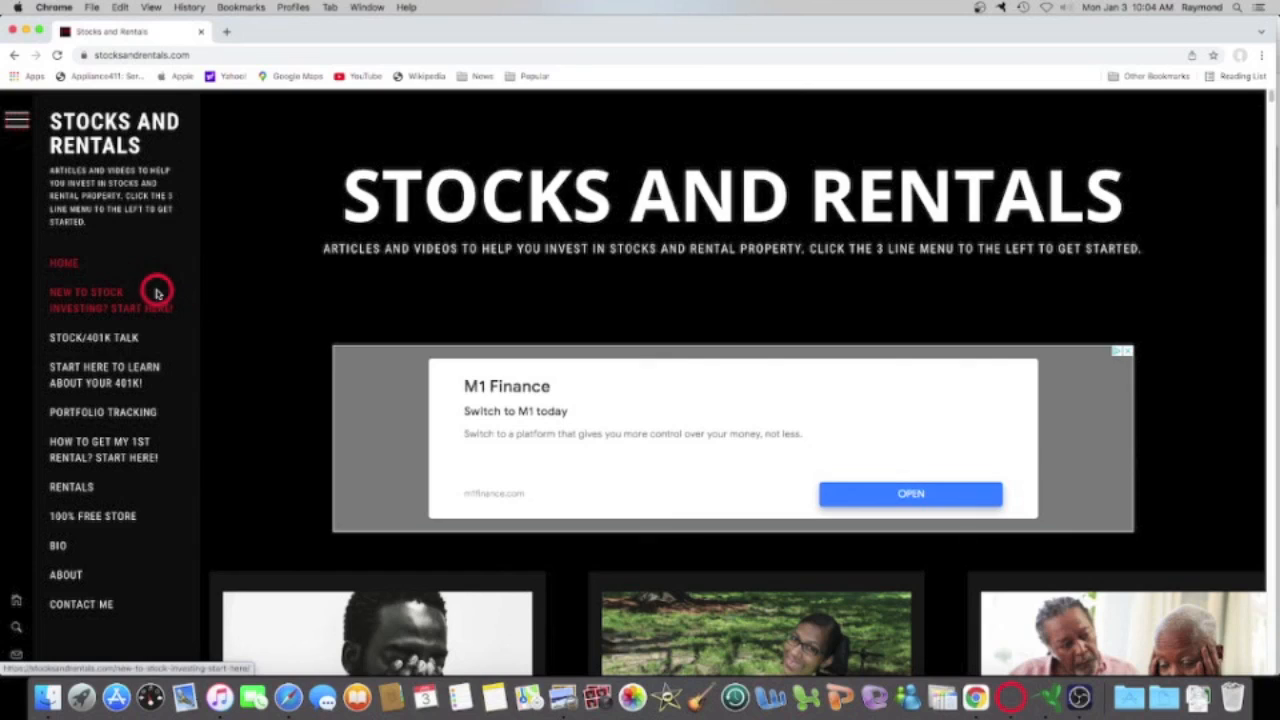
pyautogui.moveTo(163, 374)
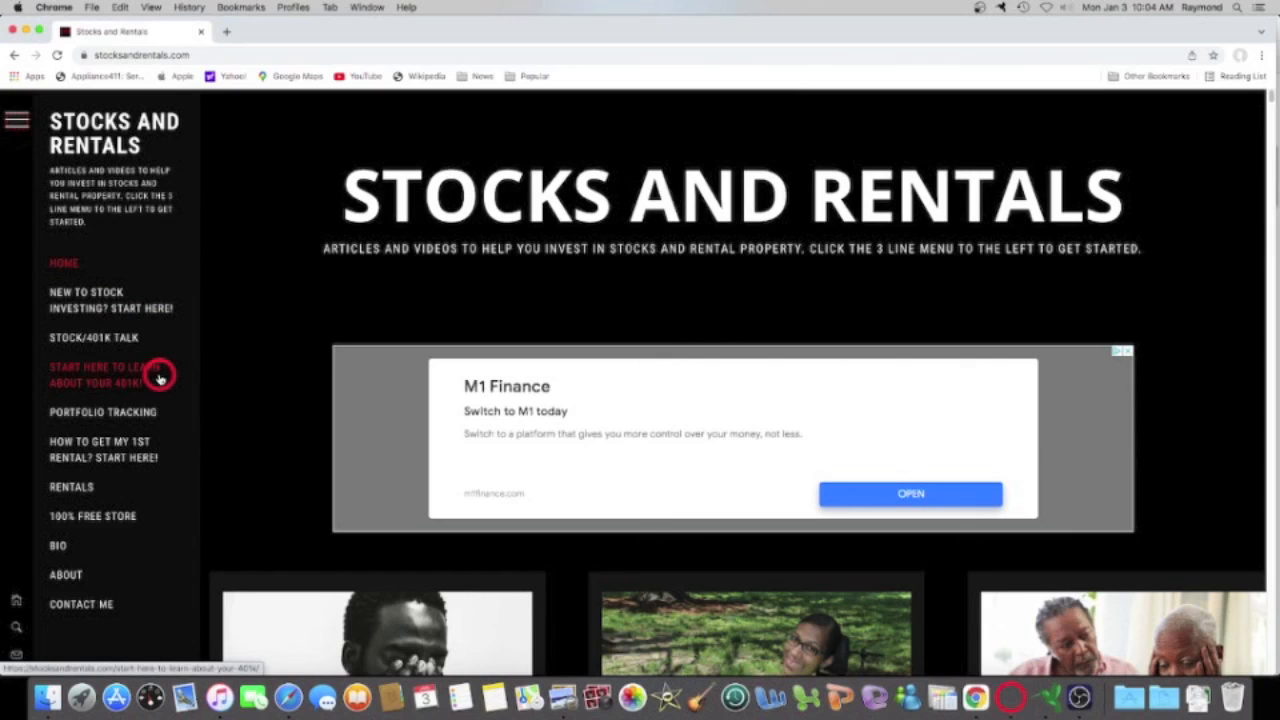
pyautogui.moveTo(155, 449)
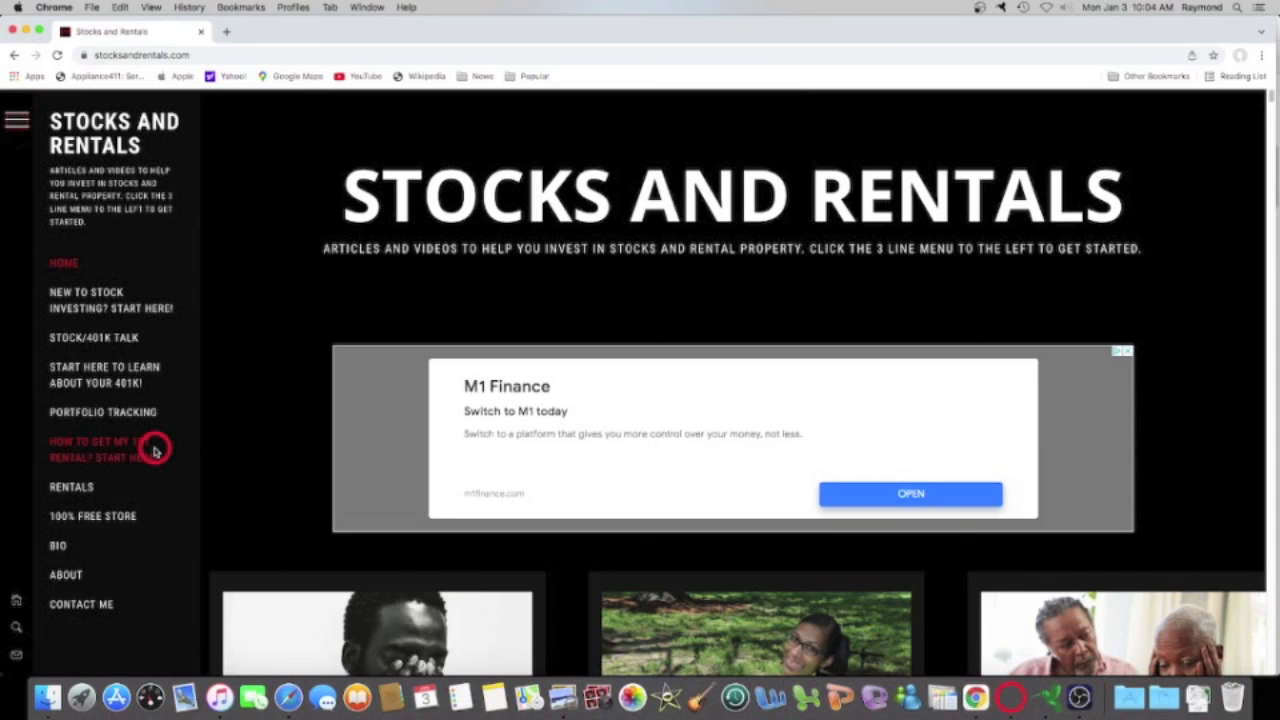
pyautogui.moveTo(131, 428)
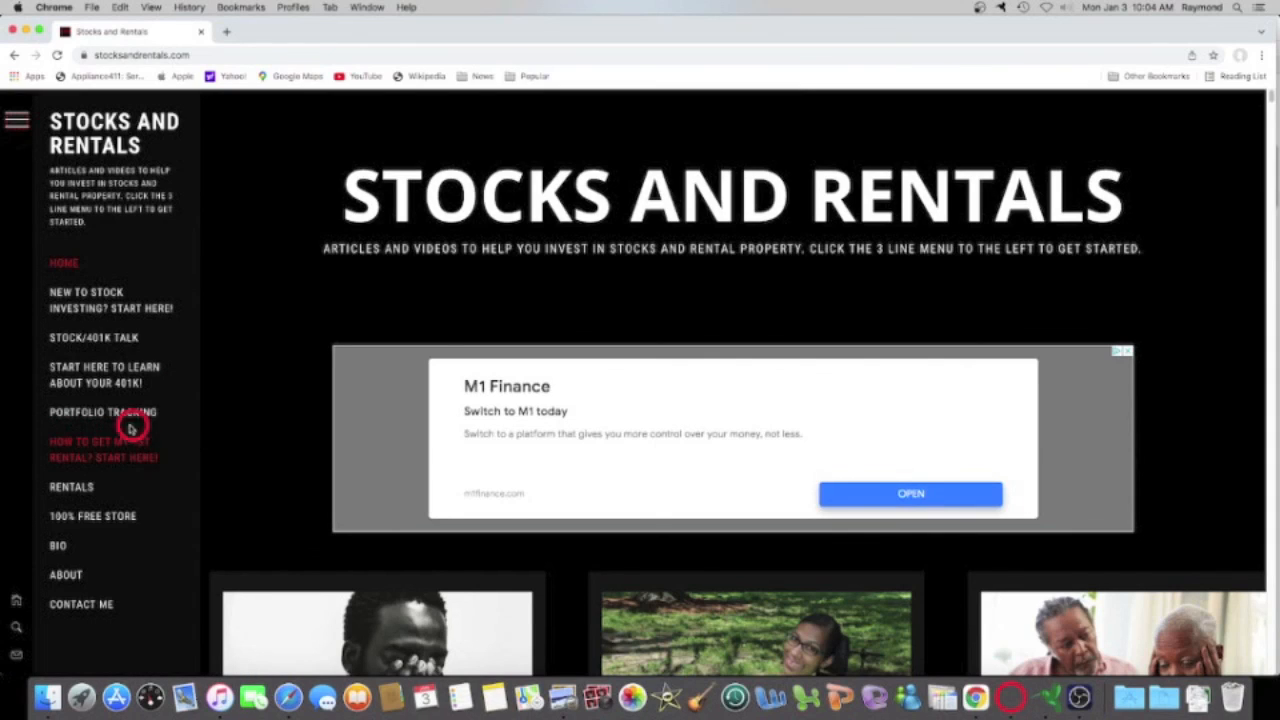
pyautogui.moveTo(127, 465)
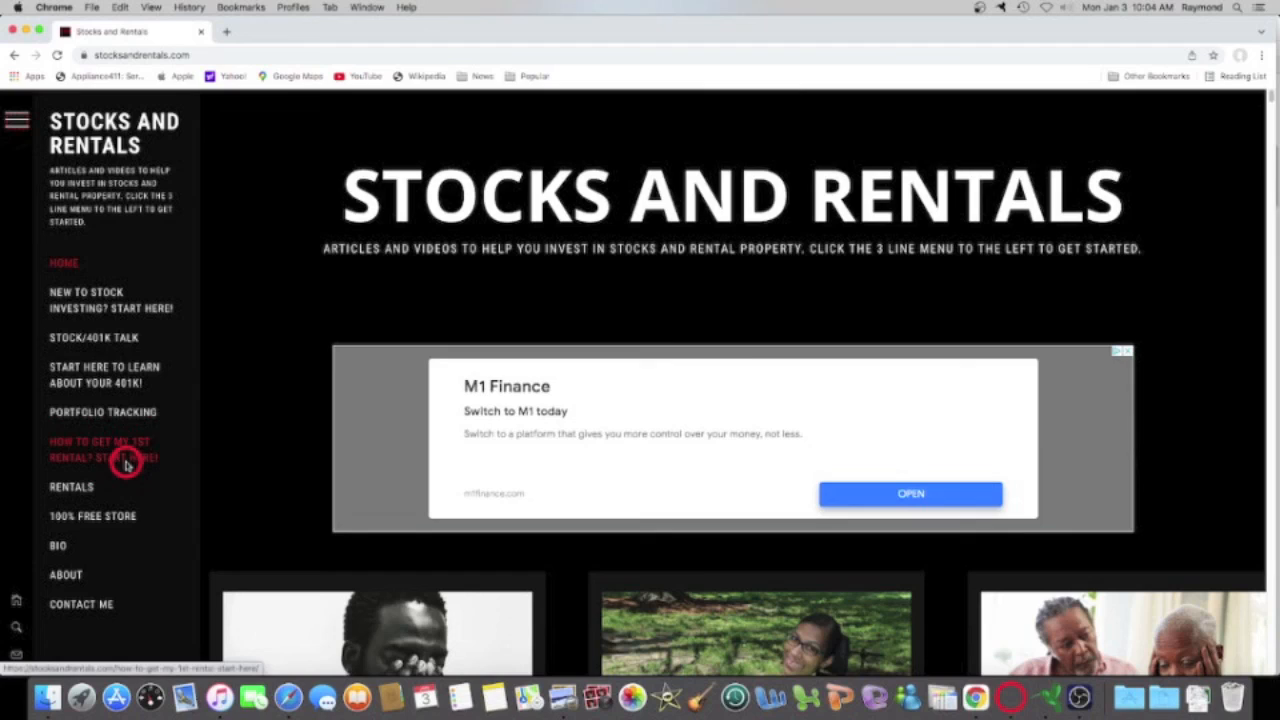
pyautogui.moveTo(333, 237)
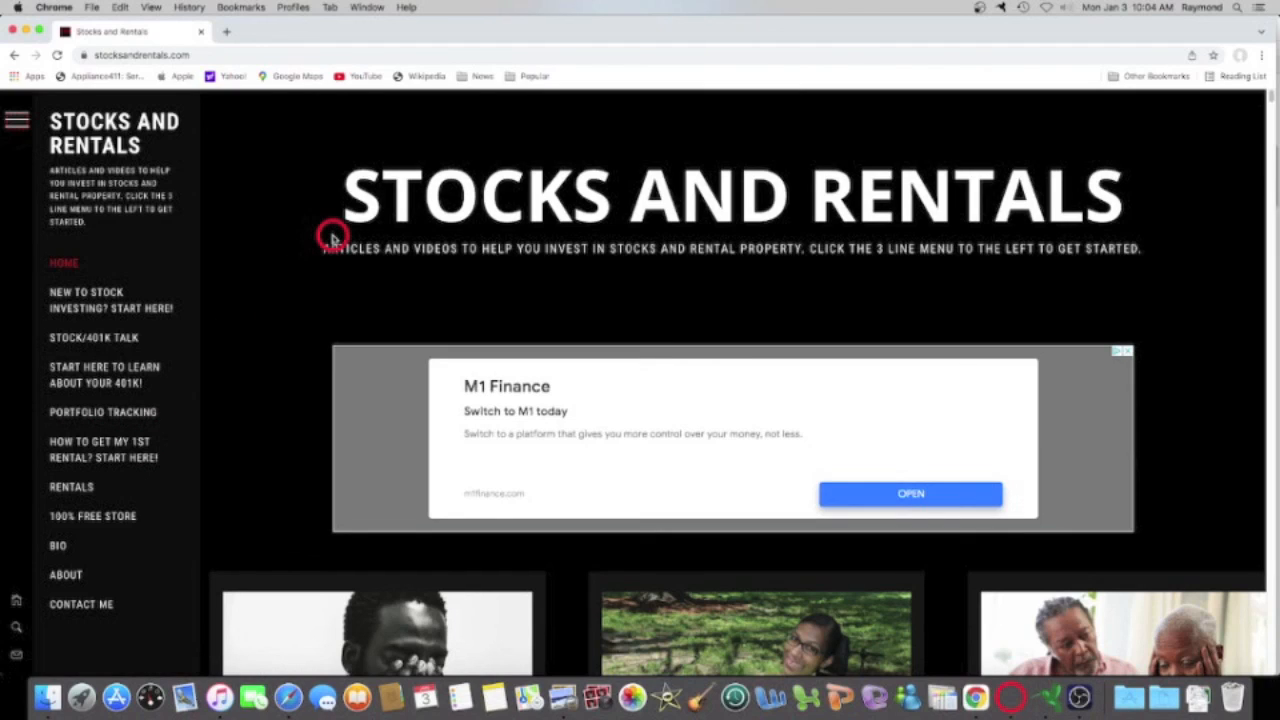
pyautogui.moveTo(345, 222)
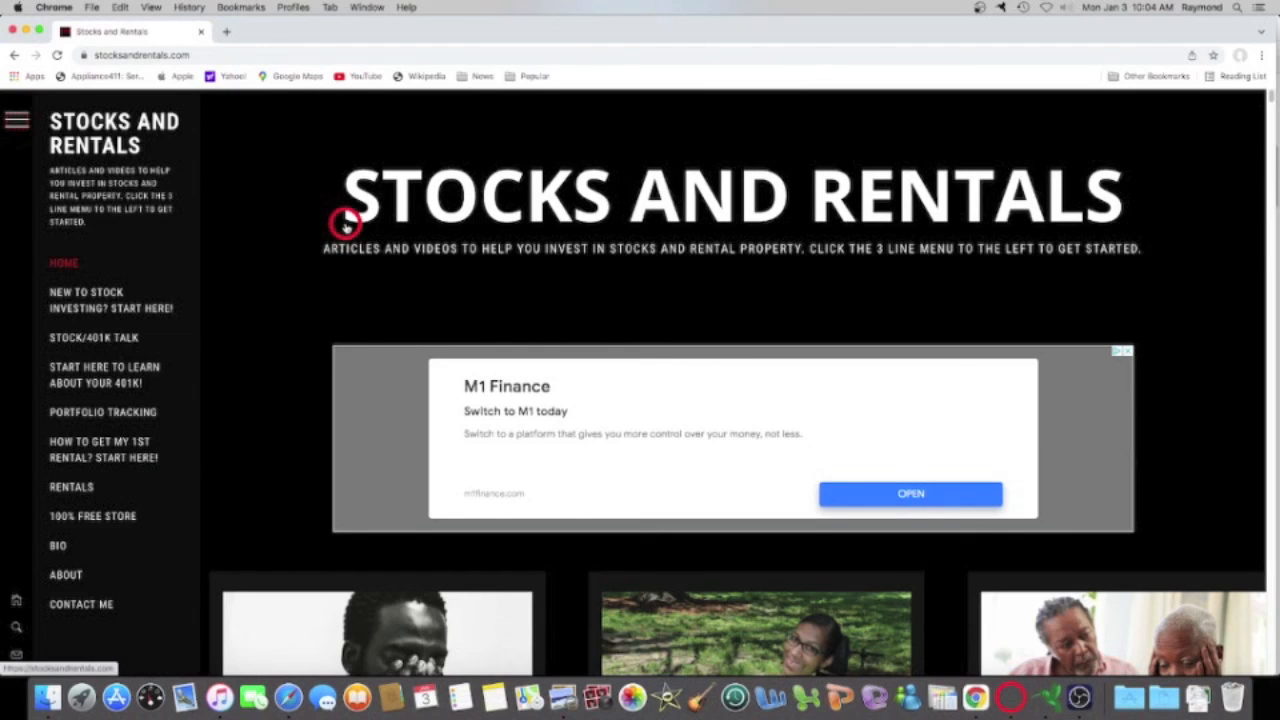
pyautogui.moveTo(470, 203)
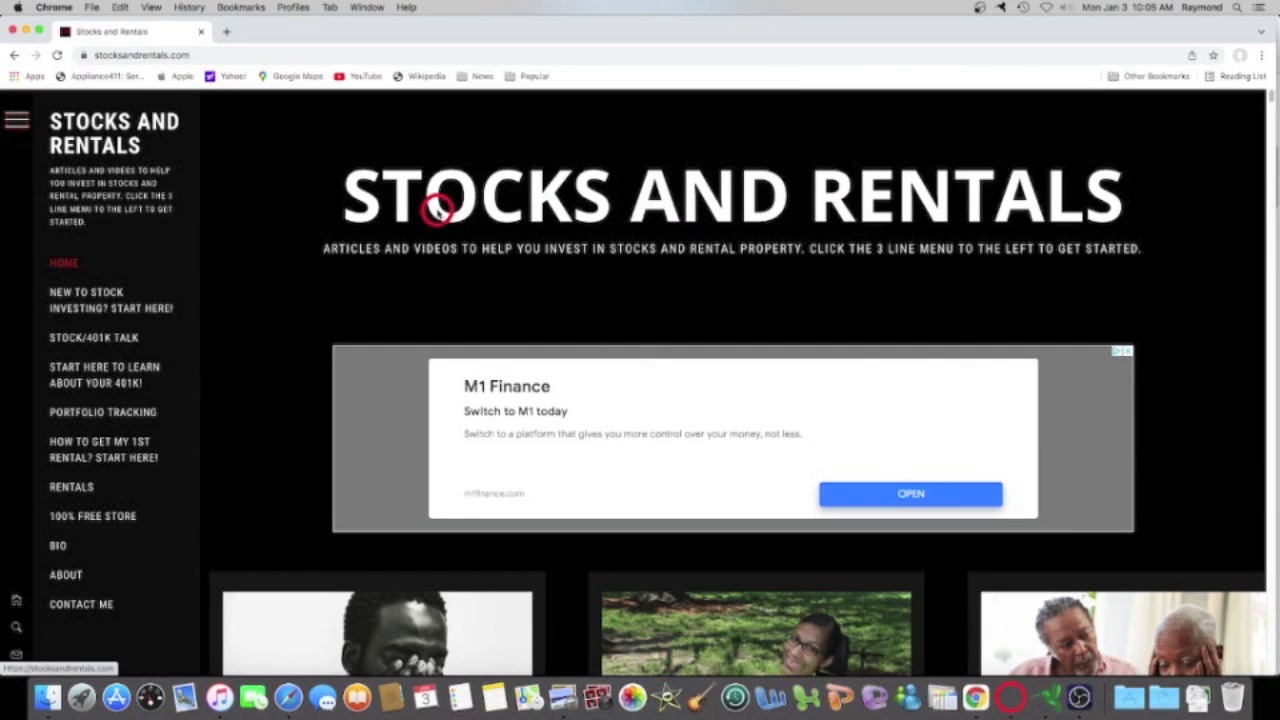
pyautogui.moveTo(327, 250)
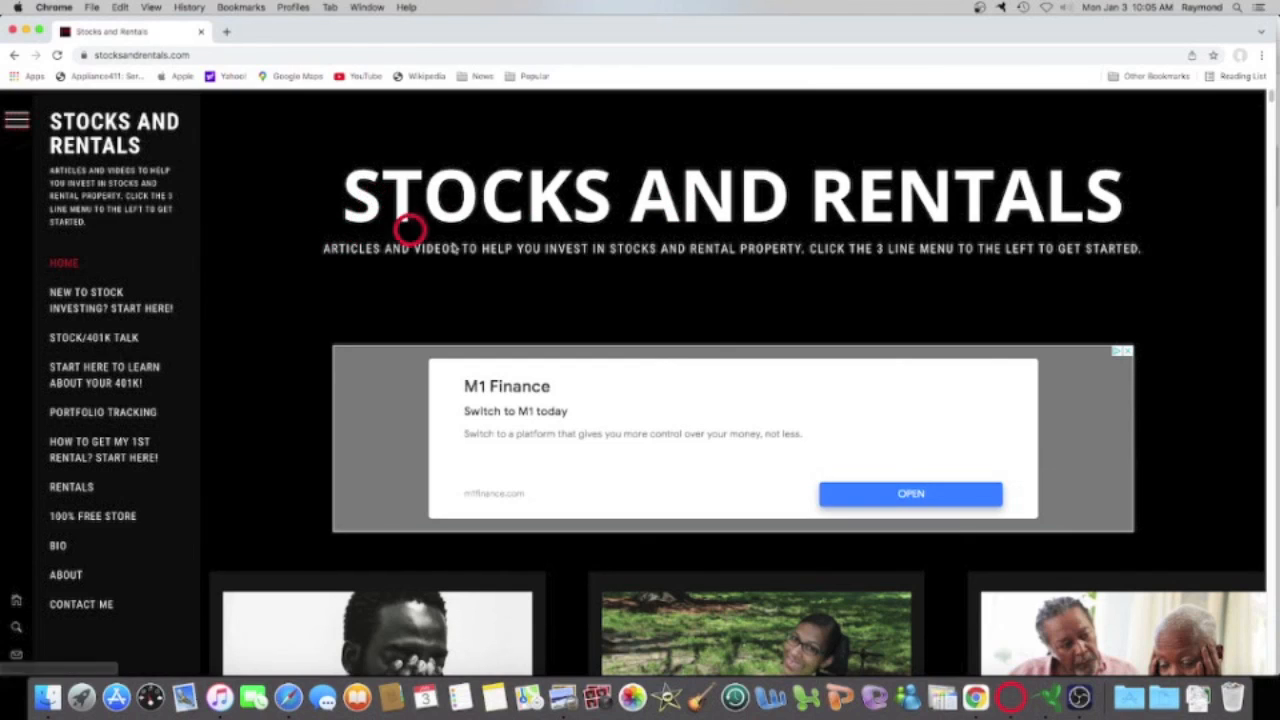
pyautogui.moveTo(898, 210)
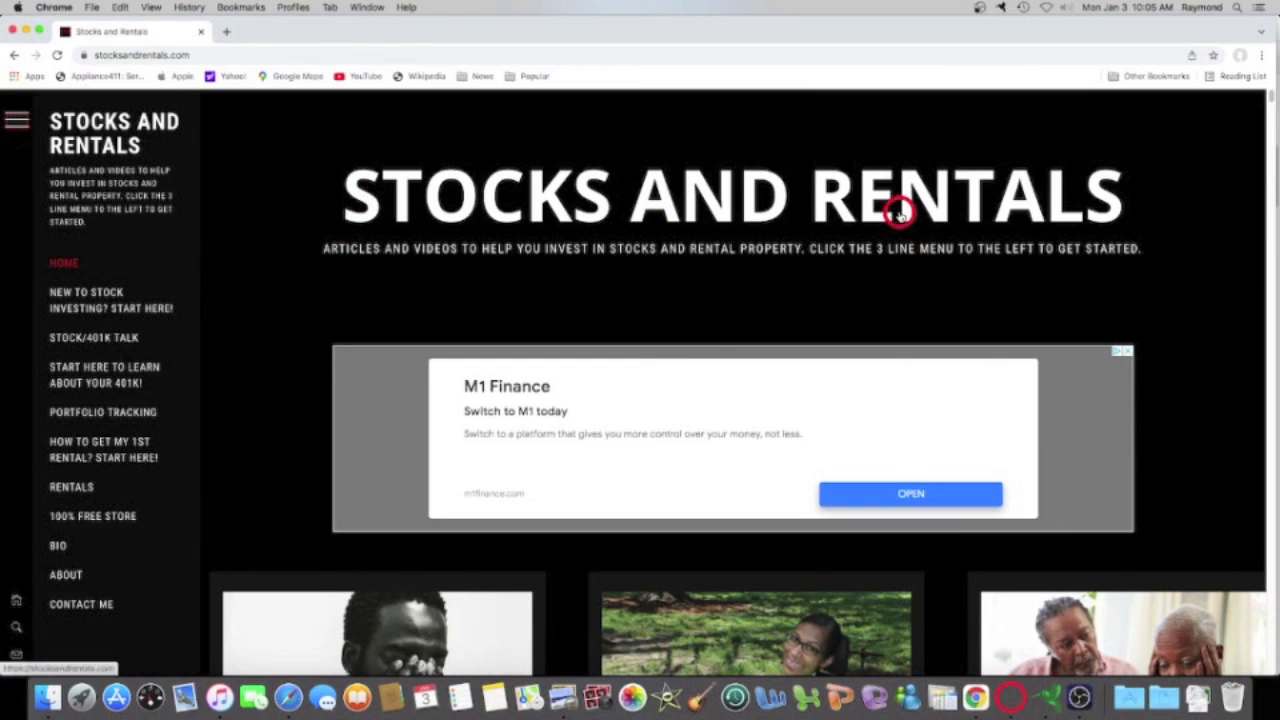